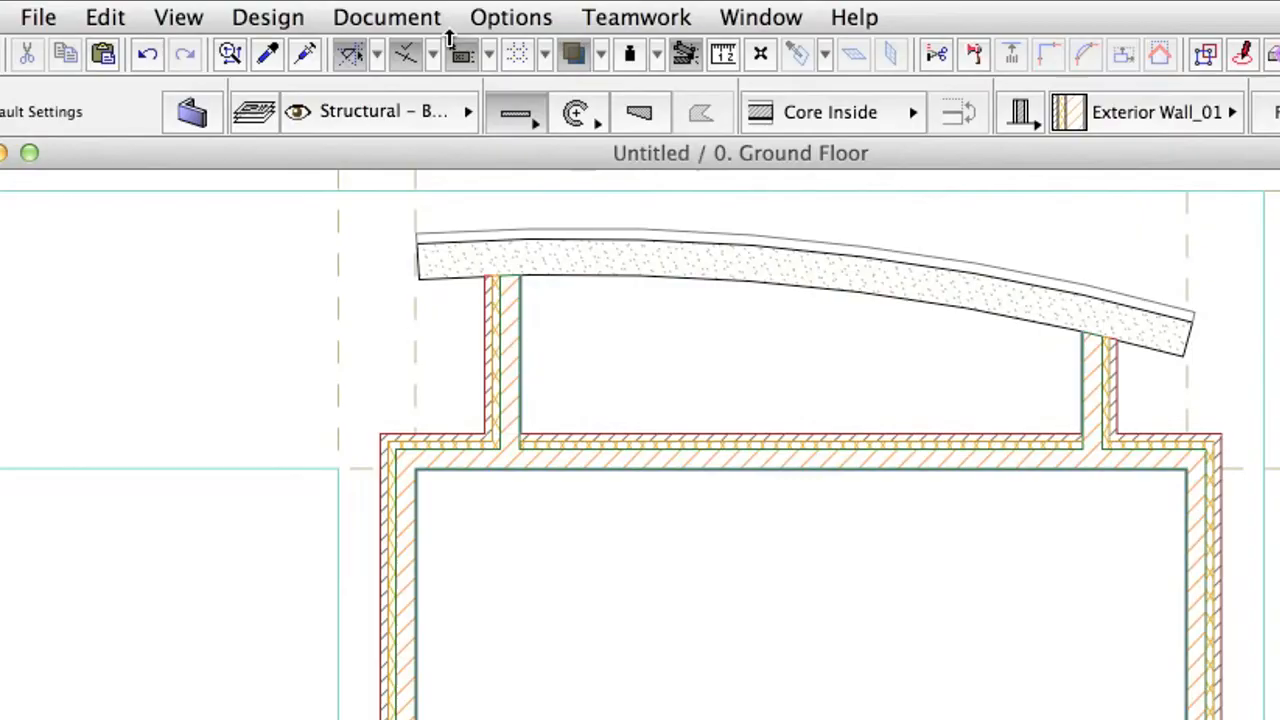
Show the Design menu over the Ground Floor plan.
left_click(268, 16)
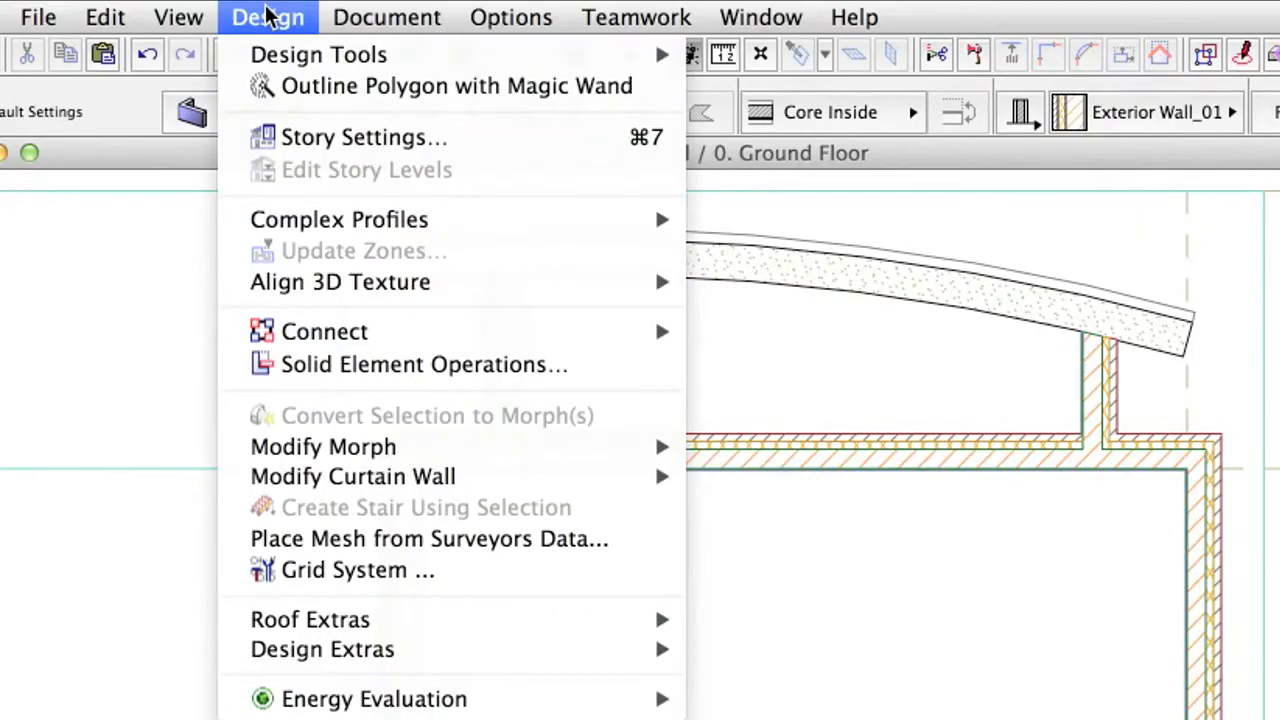
mouse_move(470, 136)
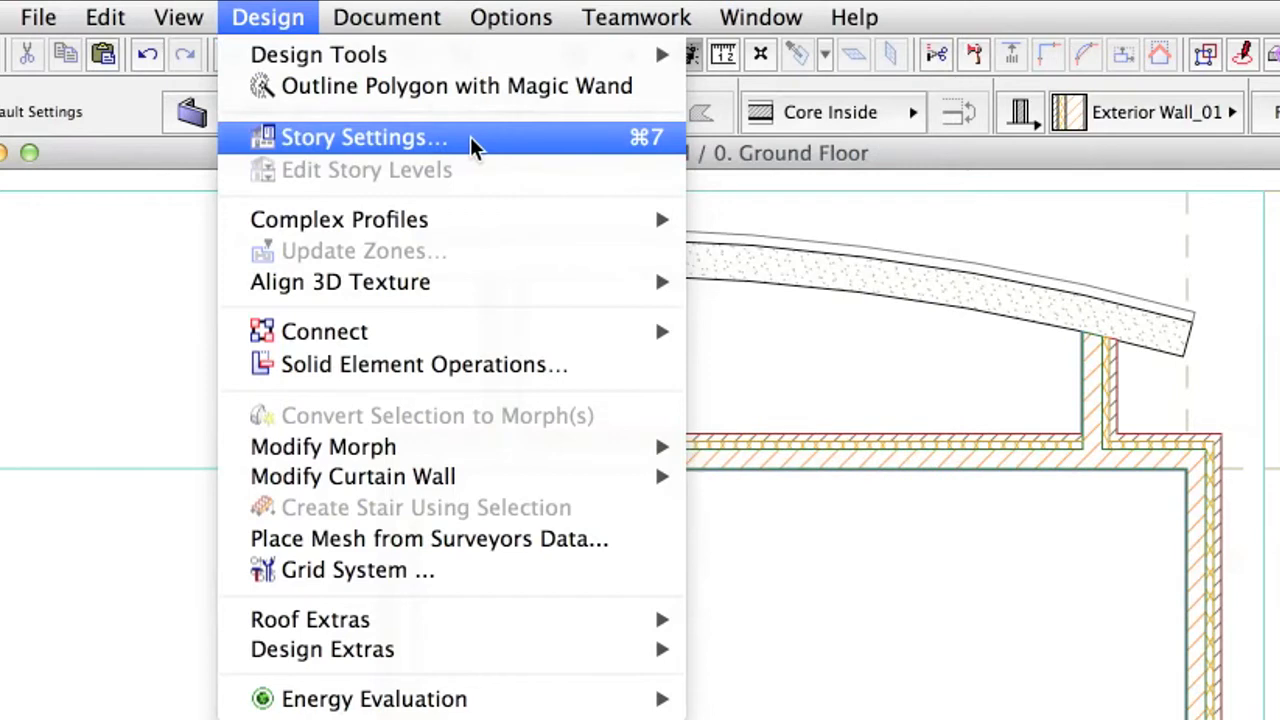
Rename the upper stories to Roof and Gallery and set the Gallery elevation to 3.00.
left_click(364, 136)
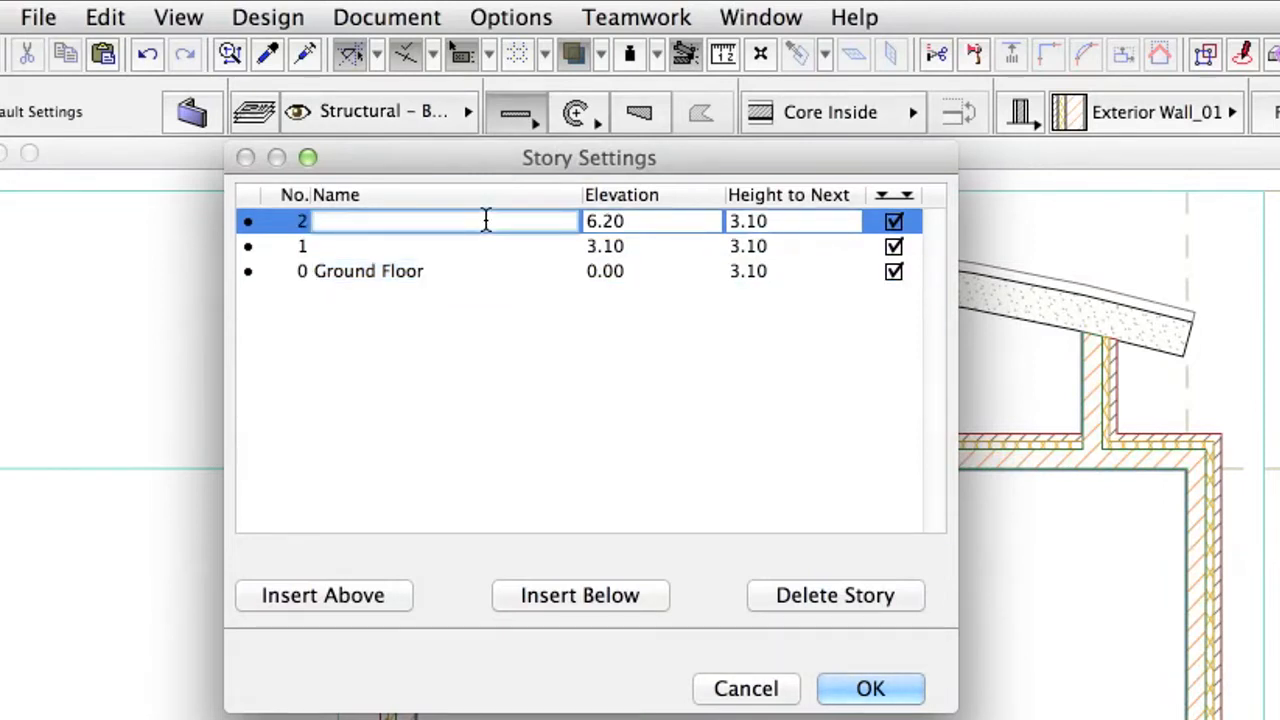
type("R")
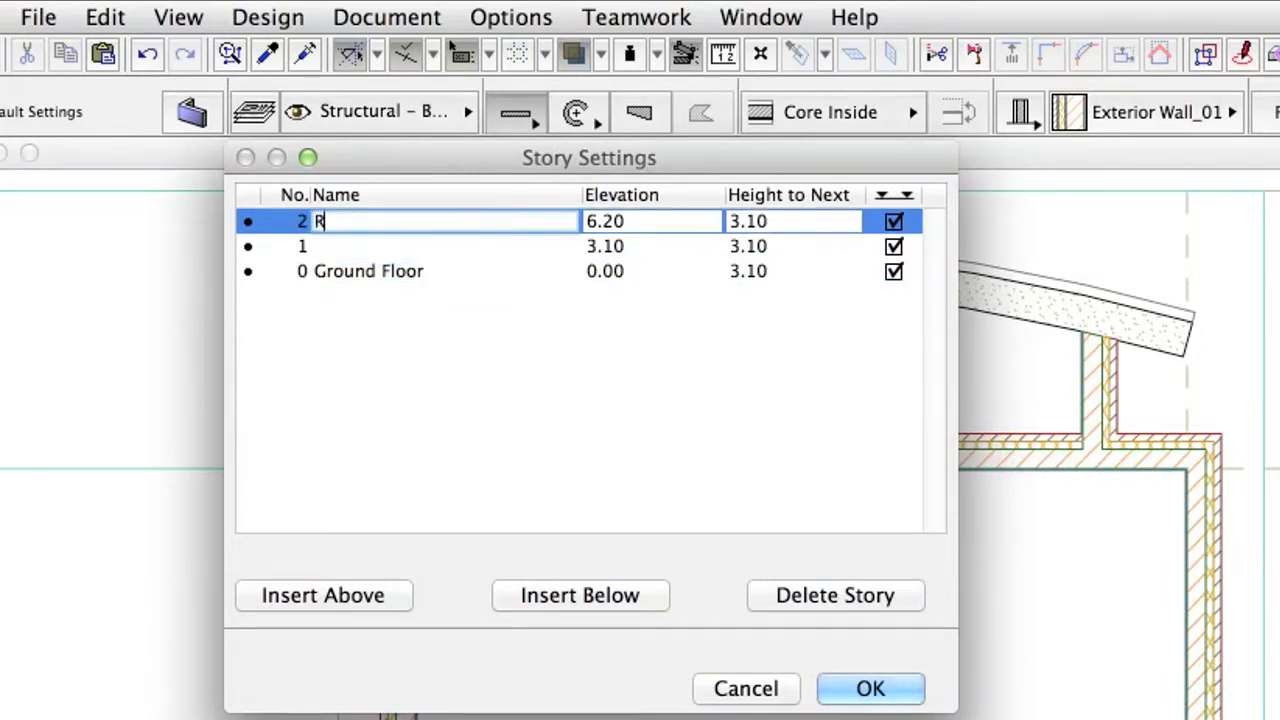
type("oof")
left_click(446, 246)
type("G")
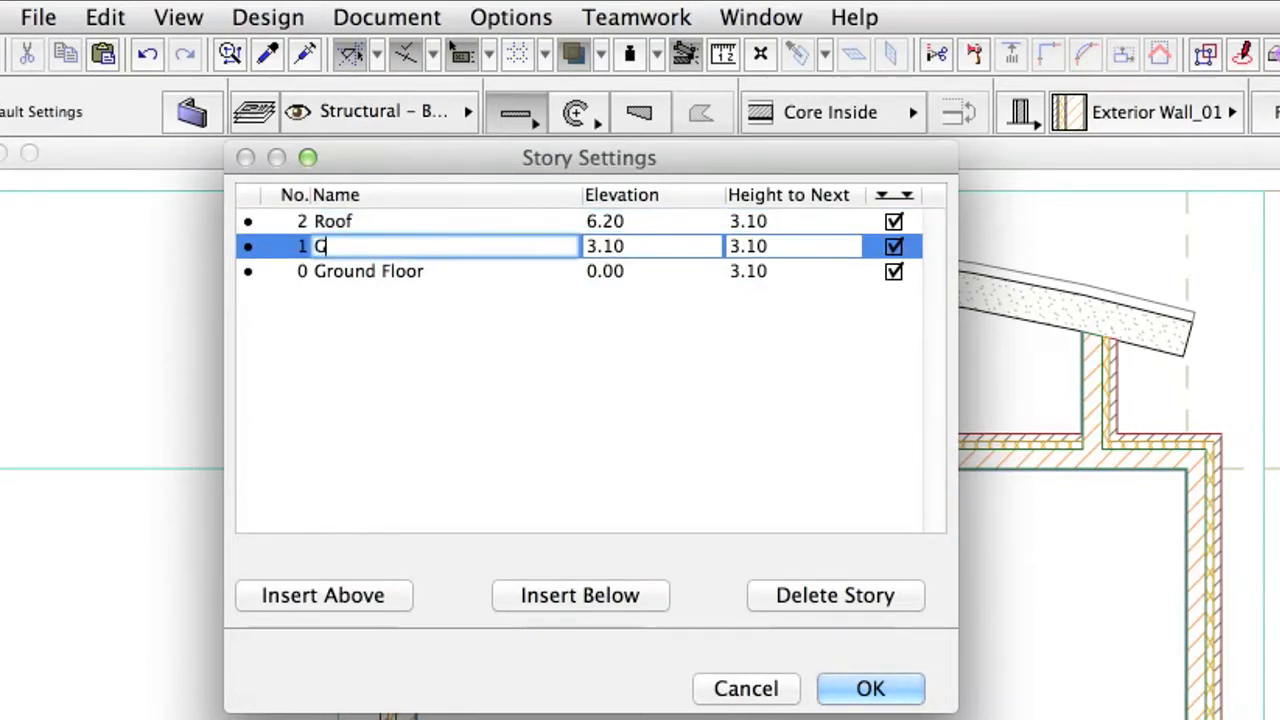
type("allery")
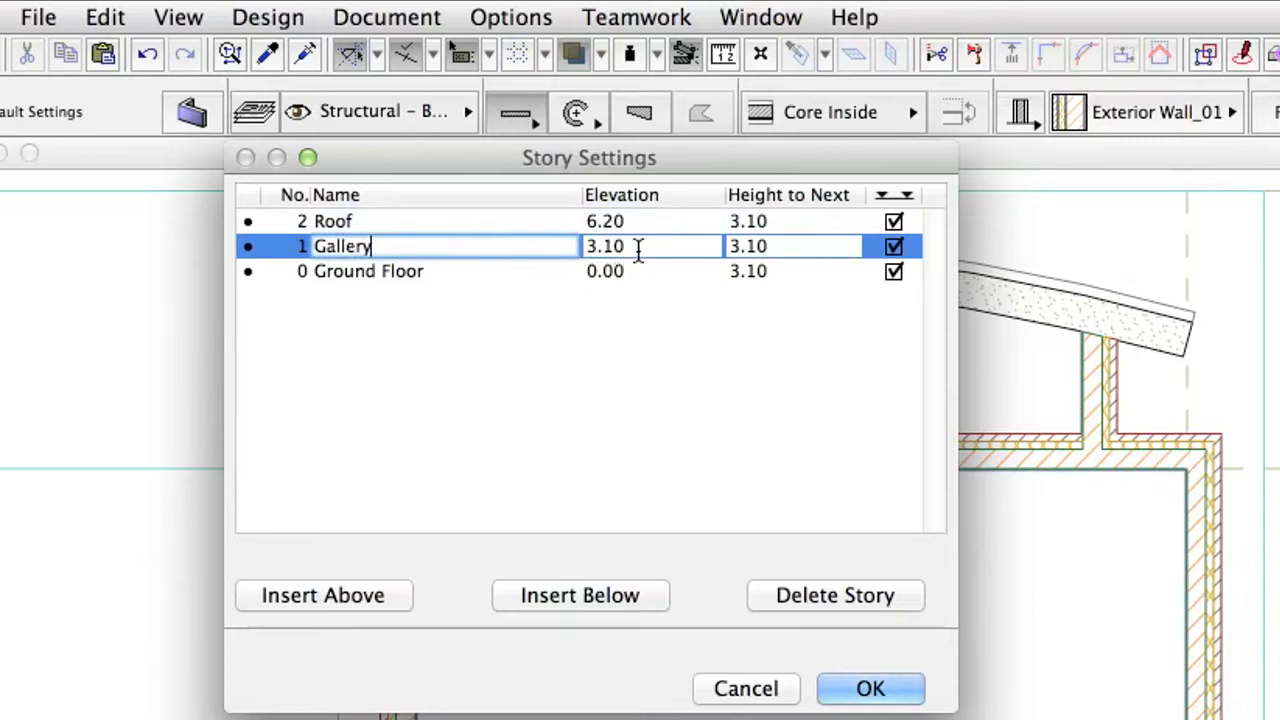
left_click(650, 246)
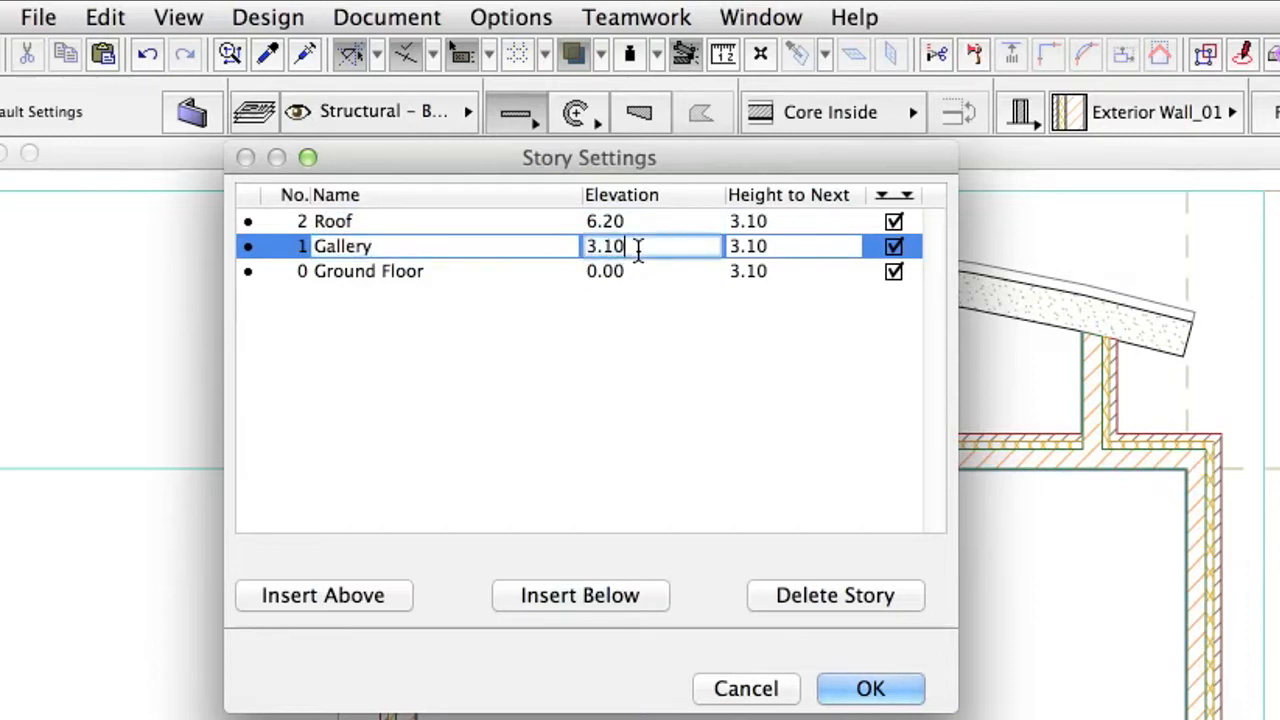
type("3.00")
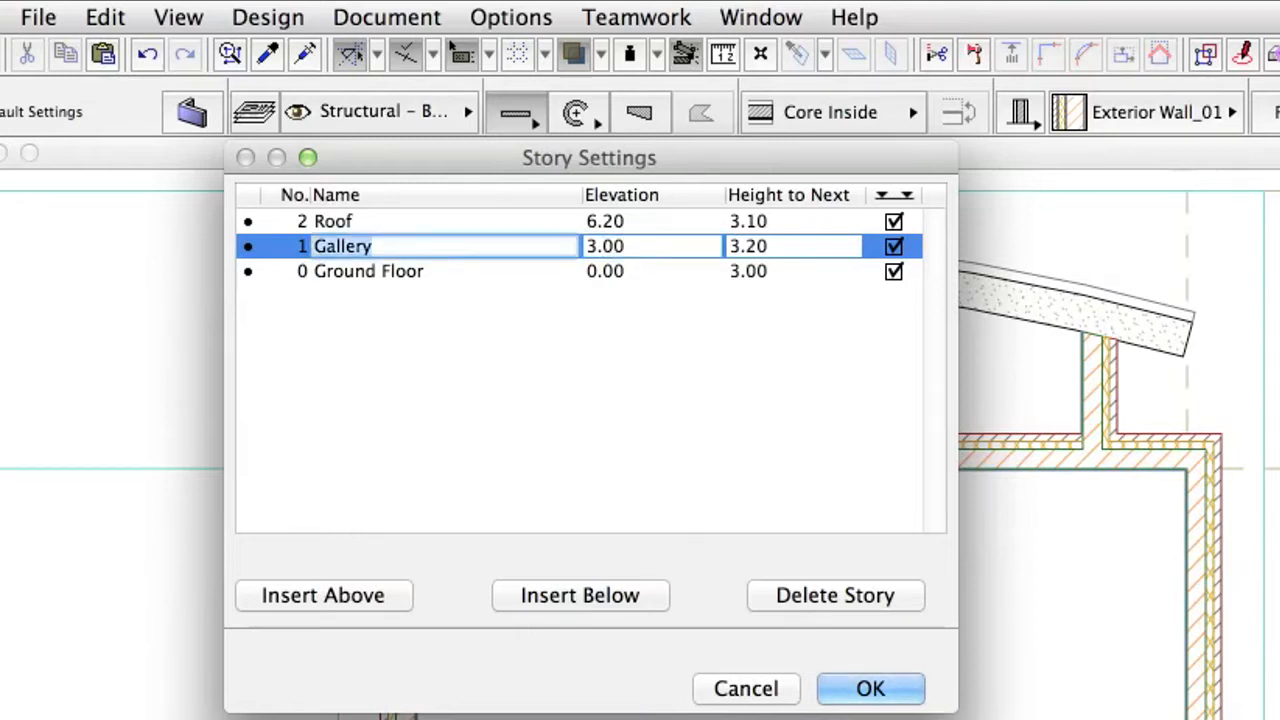
Insert a Foundation story below Ground Floor and give it a negative elevation.
left_click(368, 272)
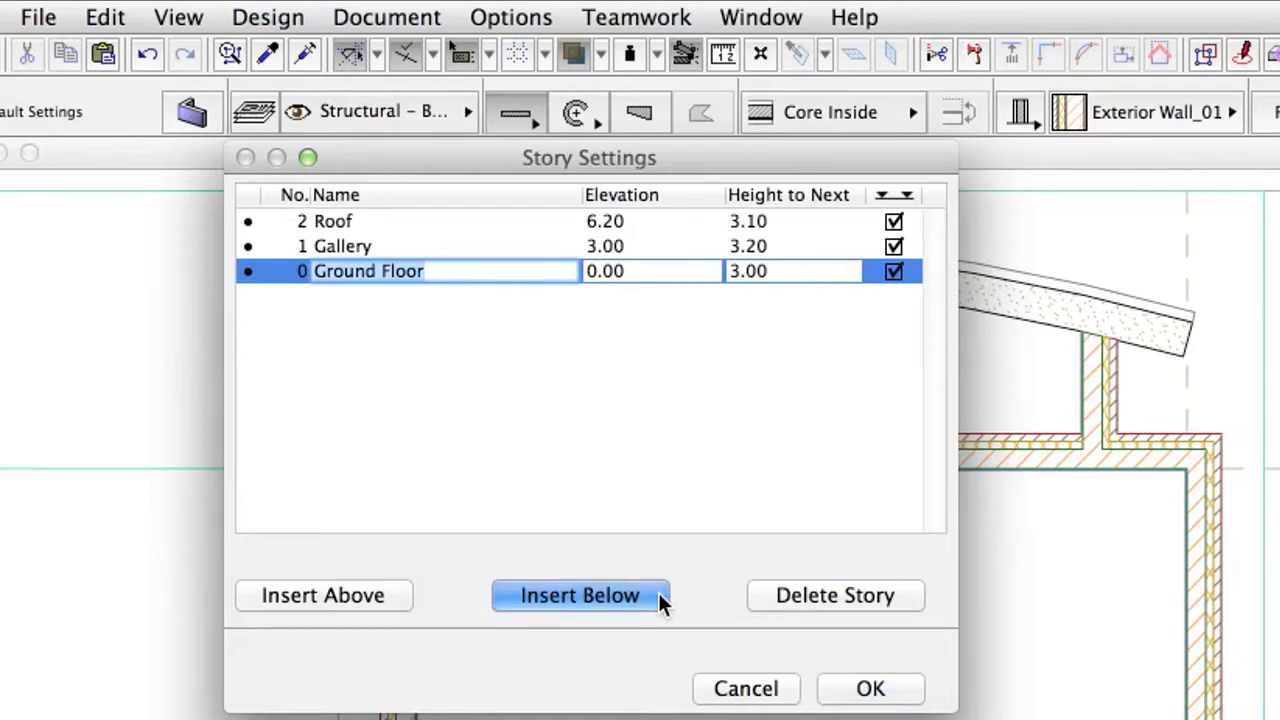
left_click(580, 596)
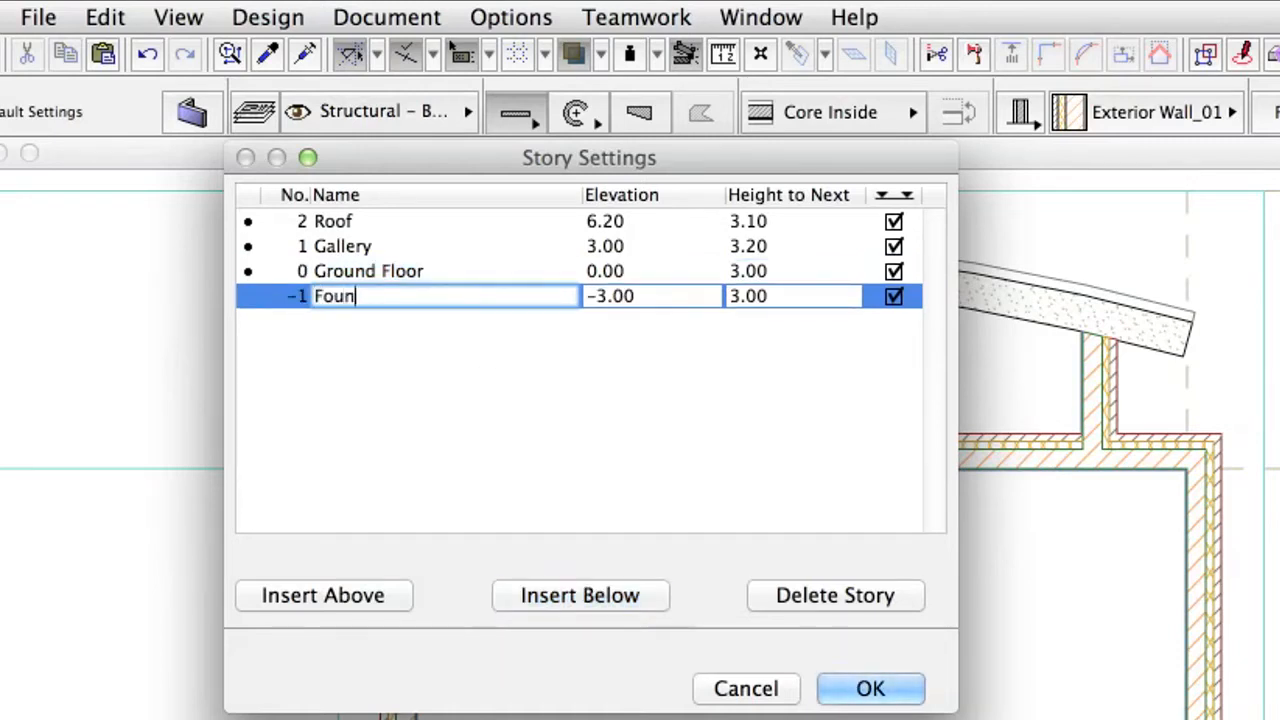
type("dation")
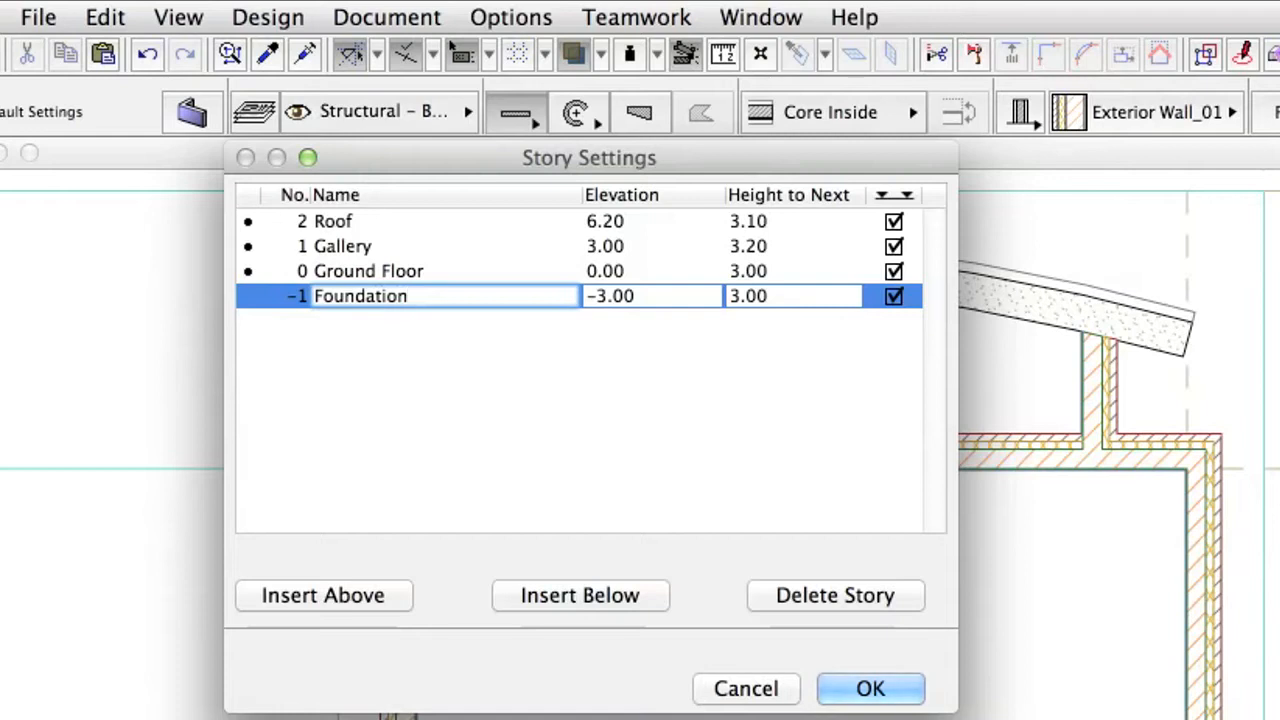
left_click(650, 296)
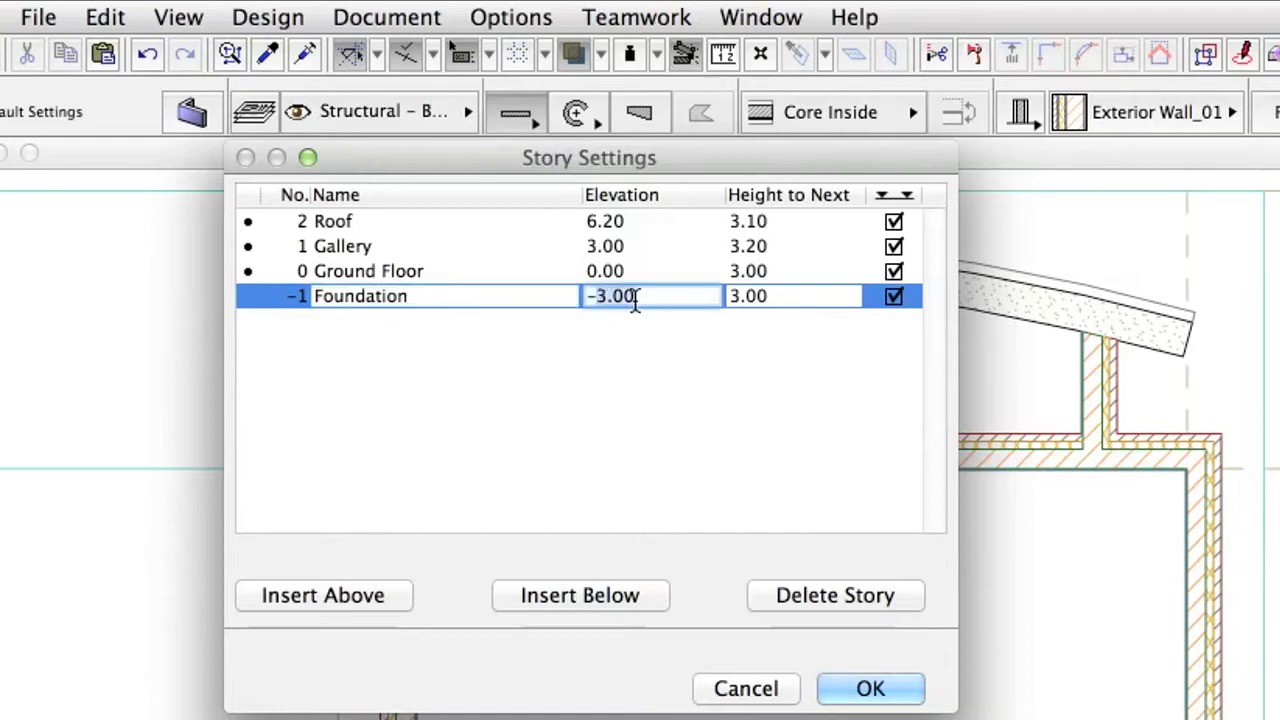
type("-1")
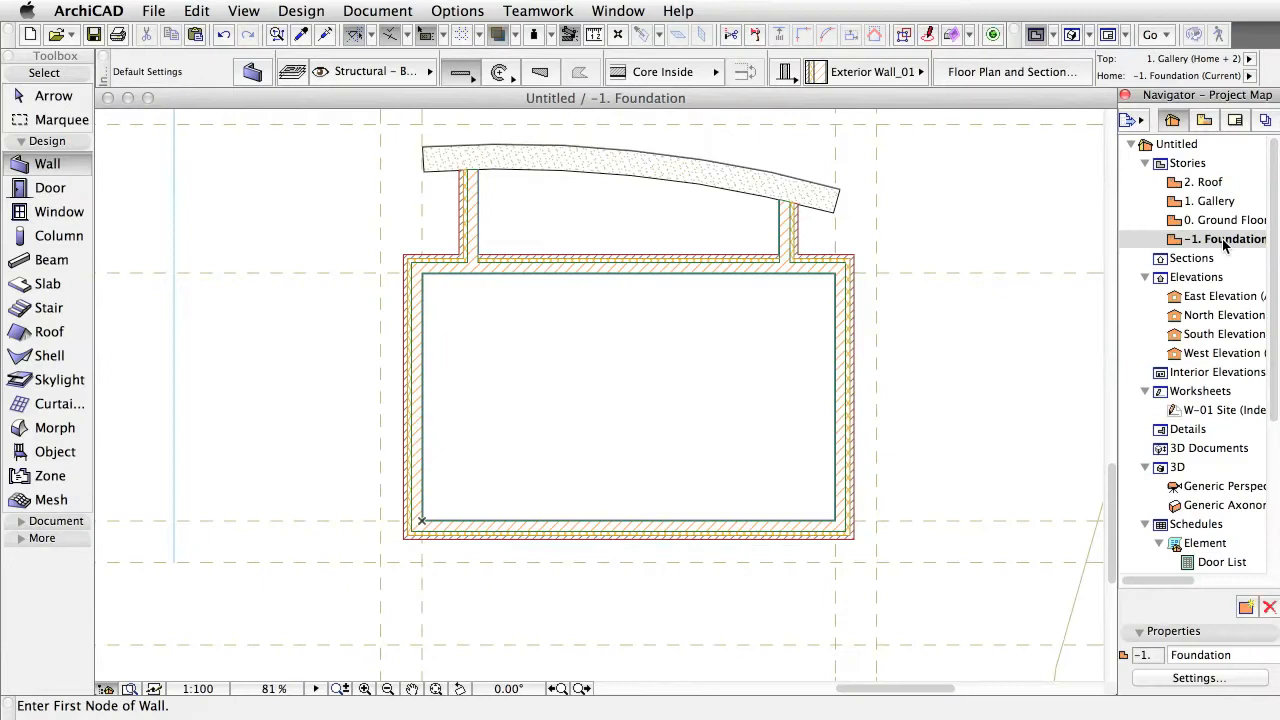
View the Ground Floor, Gallery and Roof plans in turn, ending back on Ground Floor.
double_click(1224, 220)
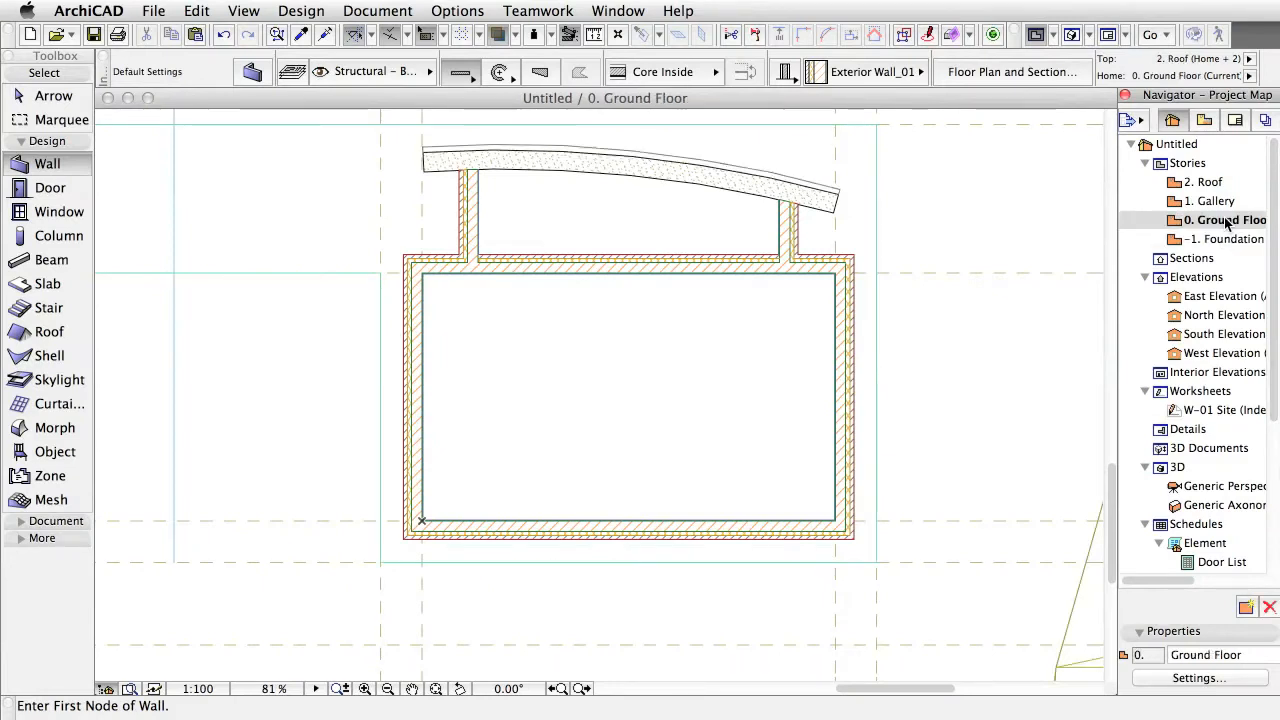
double_click(1208, 200)
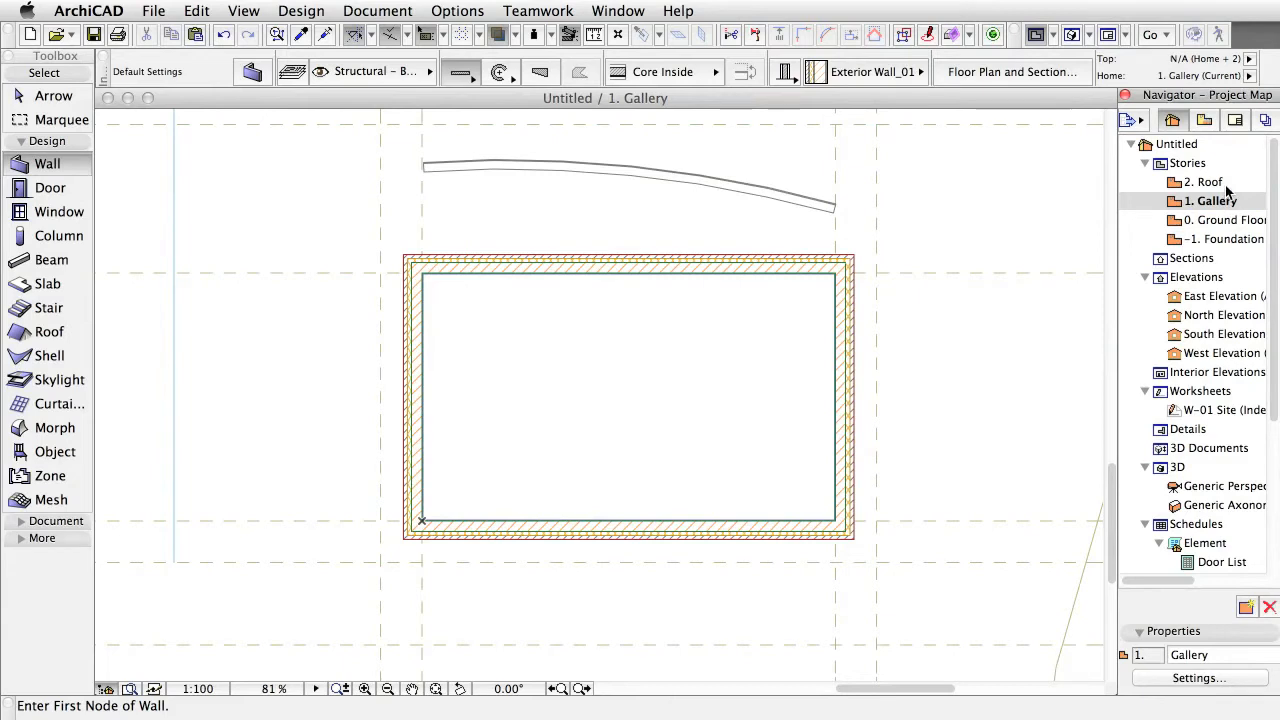
double_click(1208, 180)
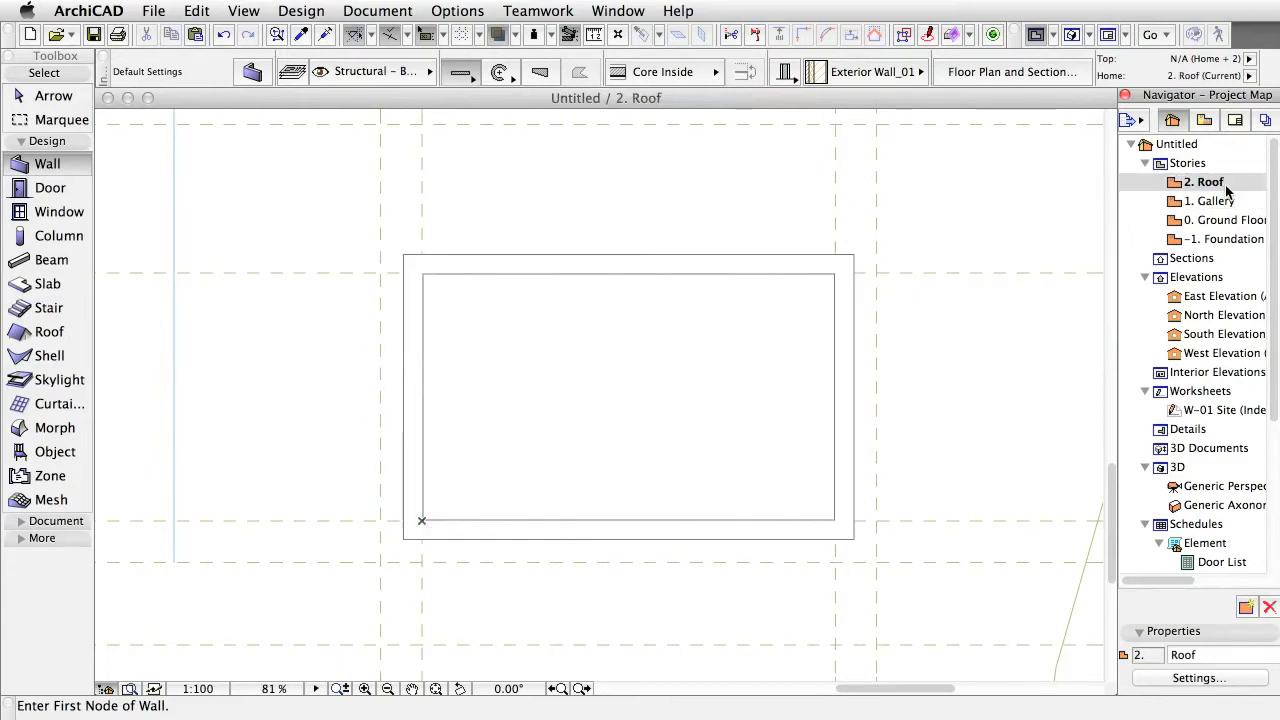
double_click(1208, 200)
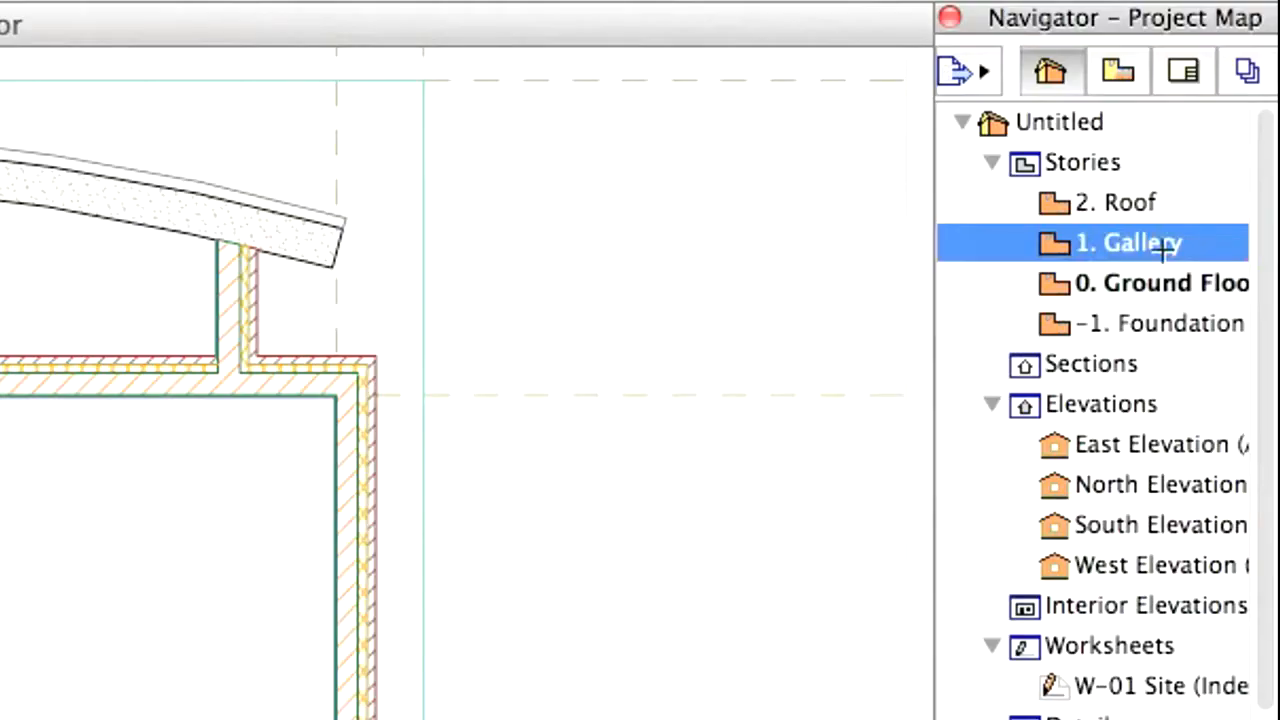
Switch to the 1. Gallery story plan.
double_click(1128, 242)
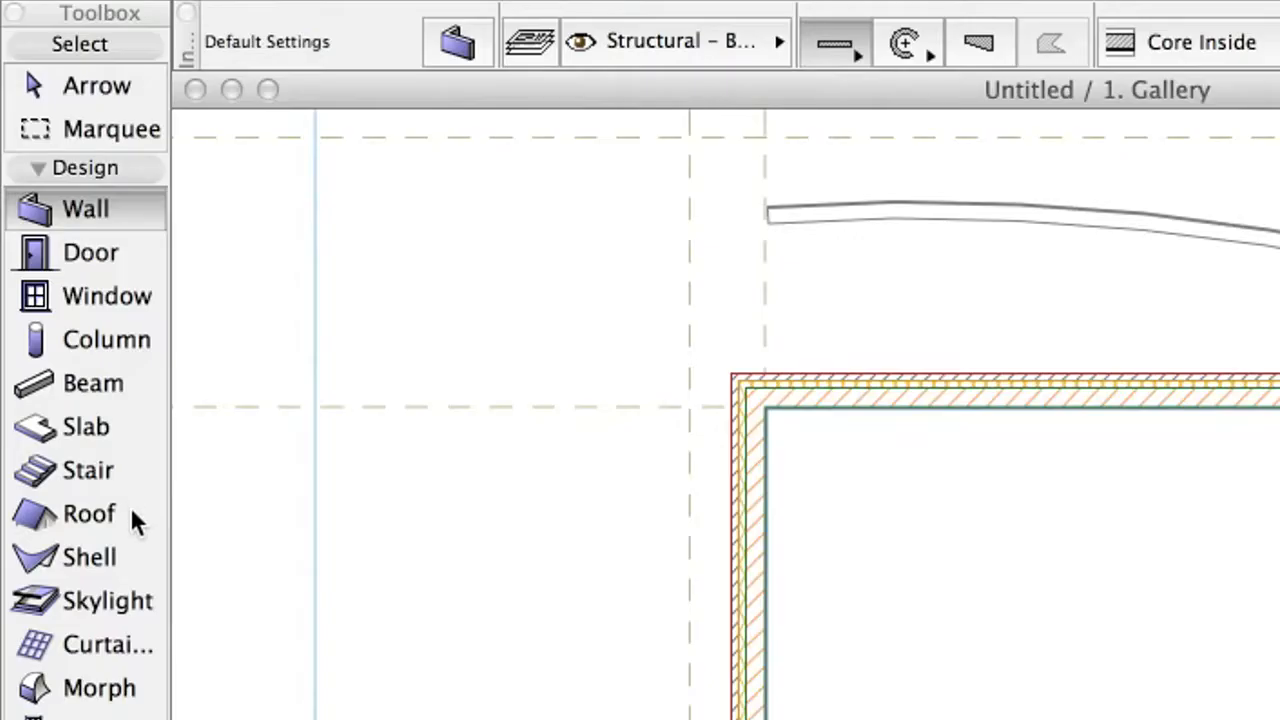
mouse_move(136, 516)
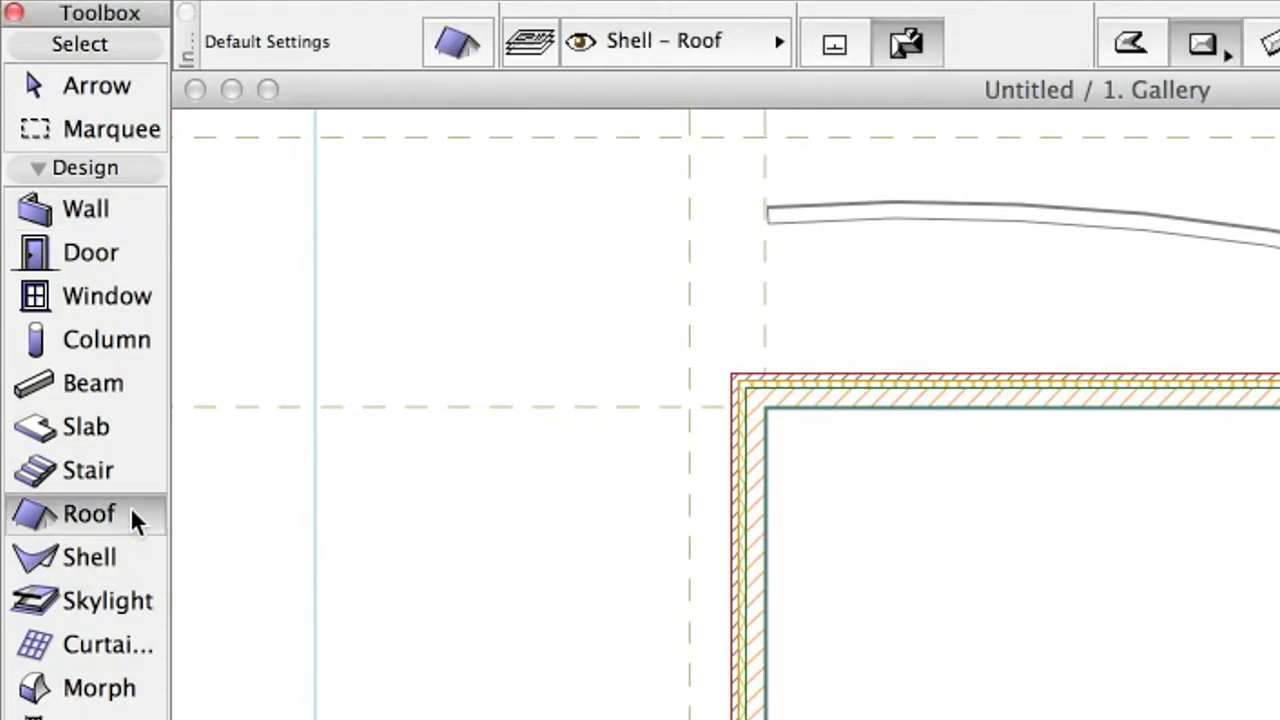
mouse_move(458, 42)
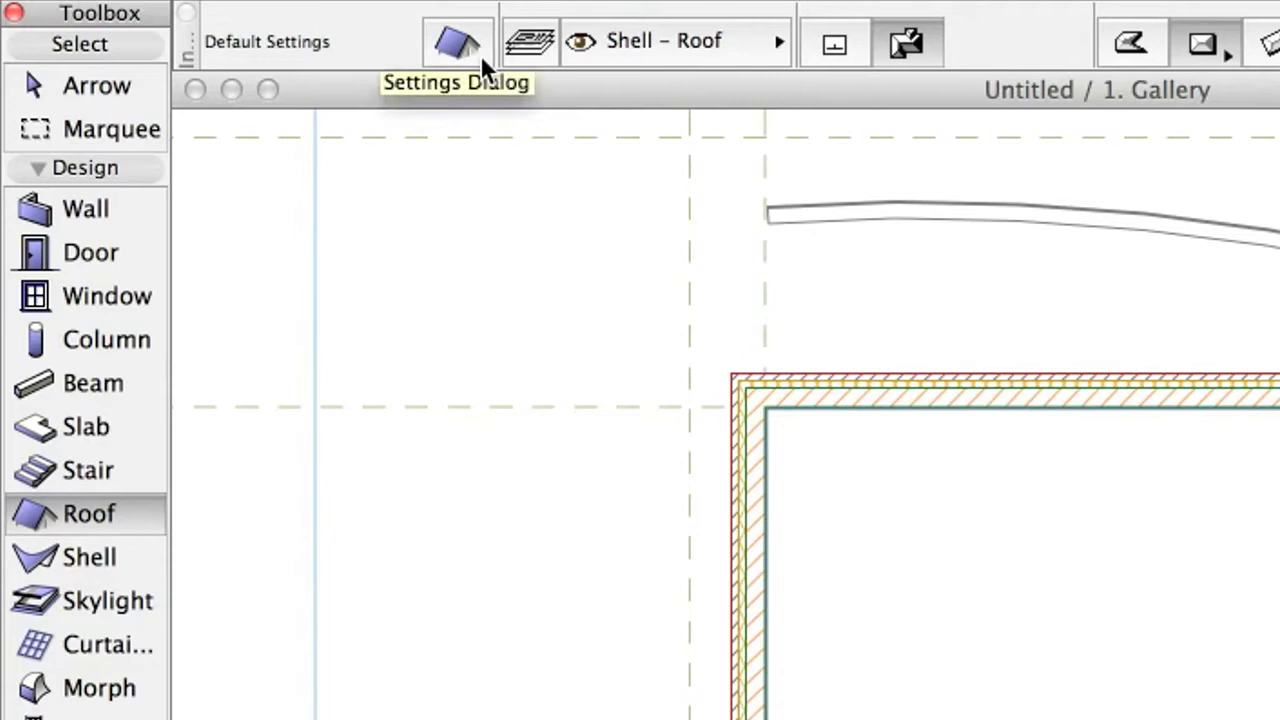
In Roof Default Settings keep home story Gallery and choose the aluminium roof material.
left_click(456, 42)
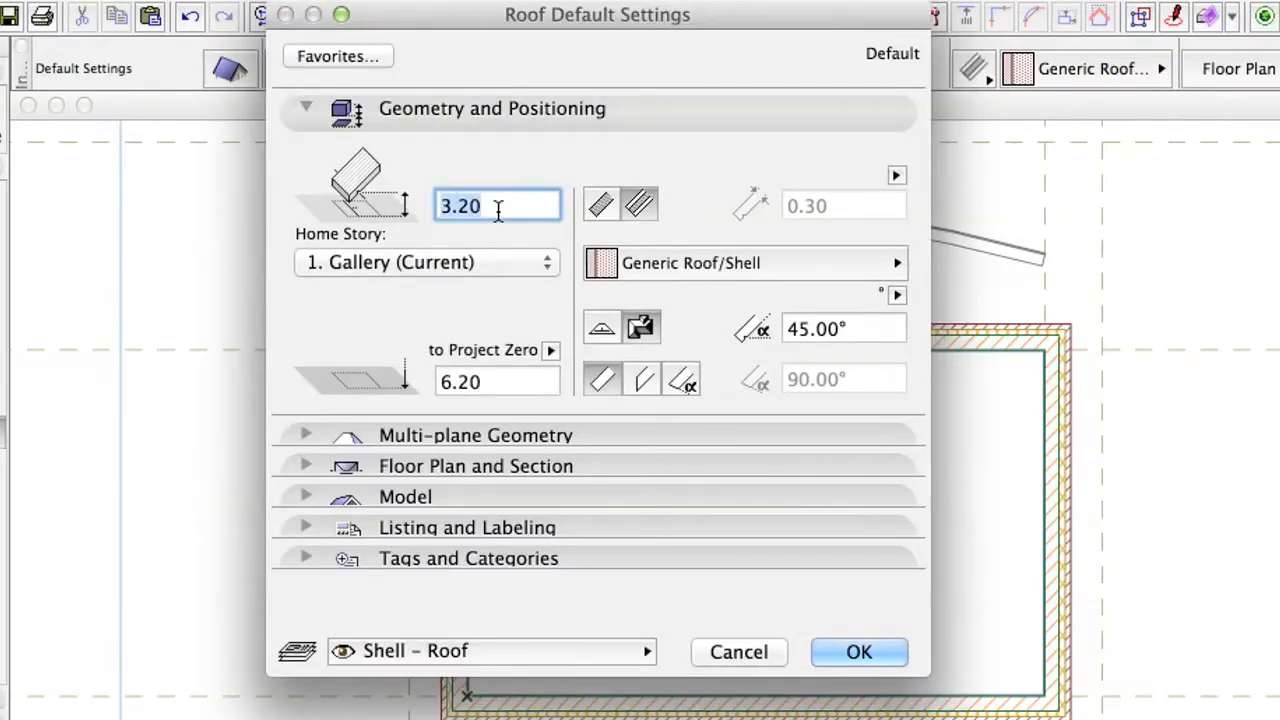
type("1")
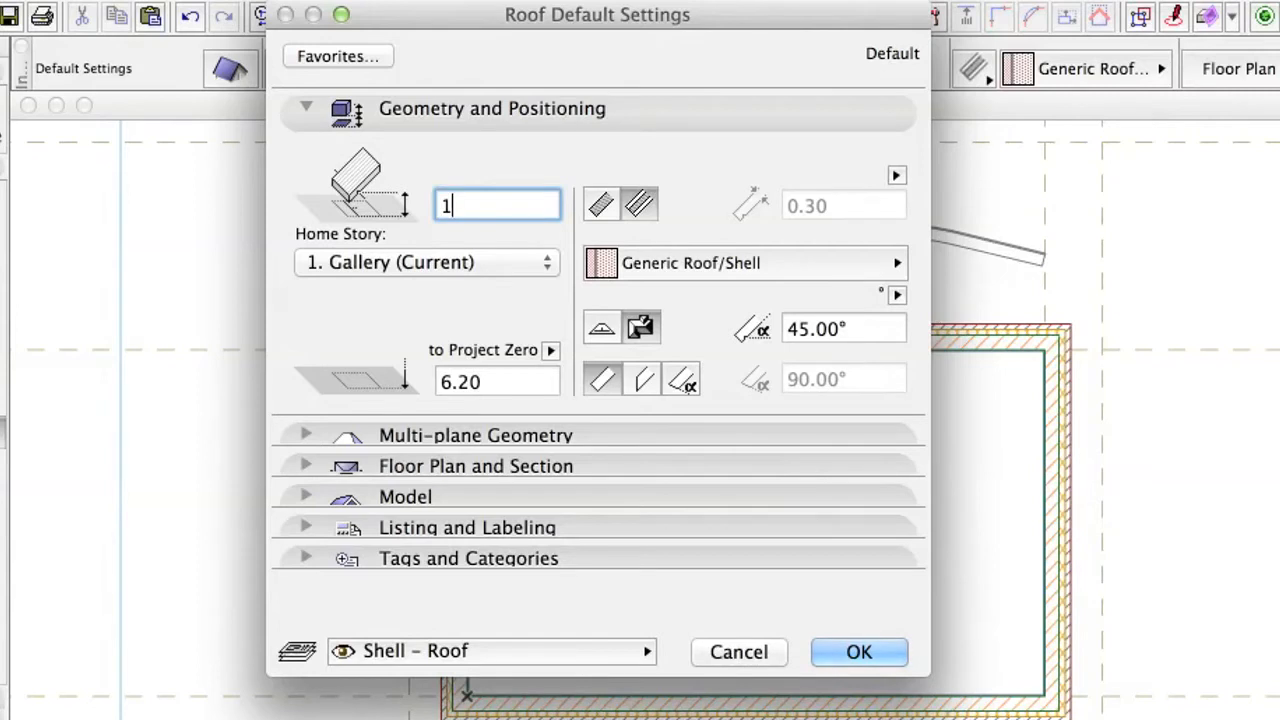
left_click(428, 262)
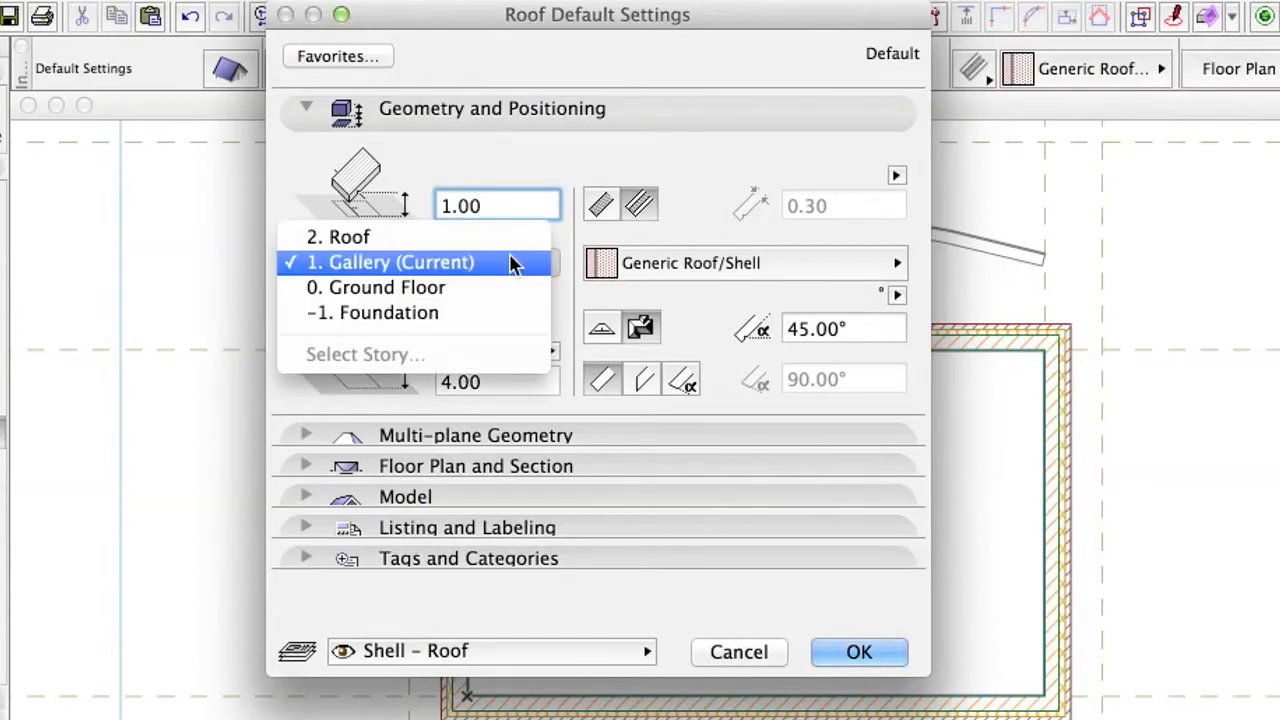
left_click(392, 262)
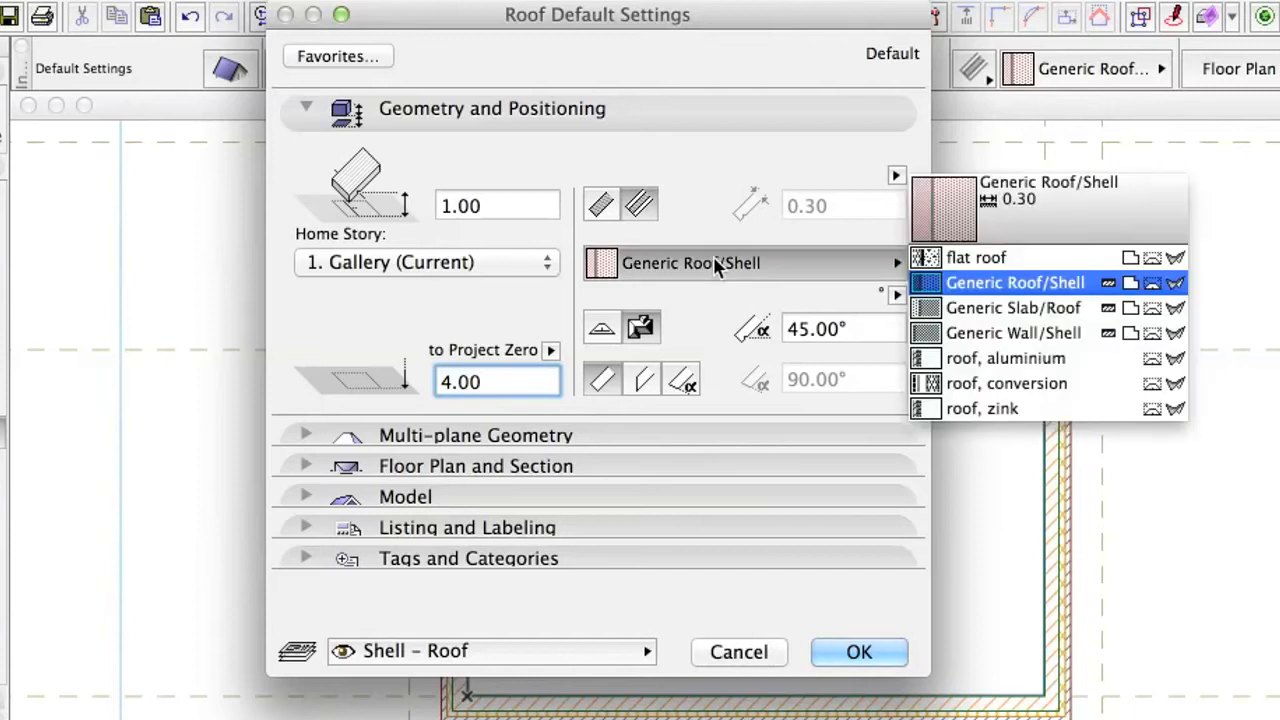
left_click(1012, 332)
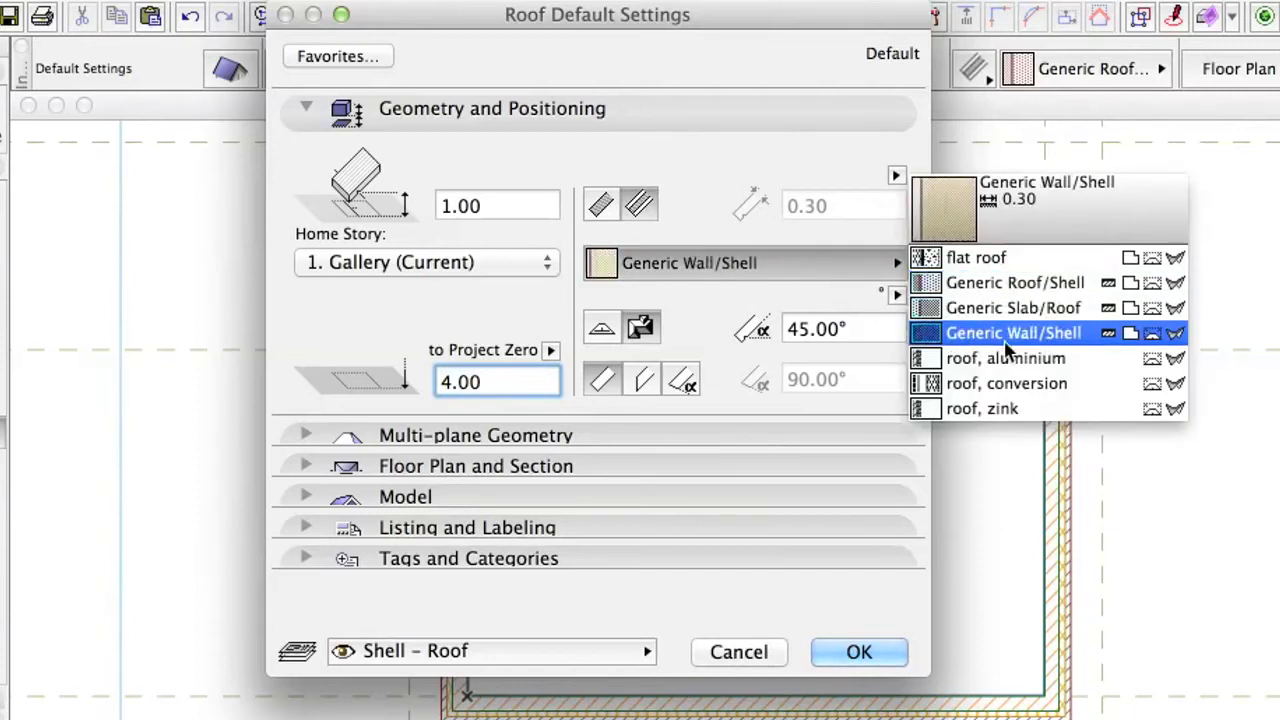
left_click(1006, 358)
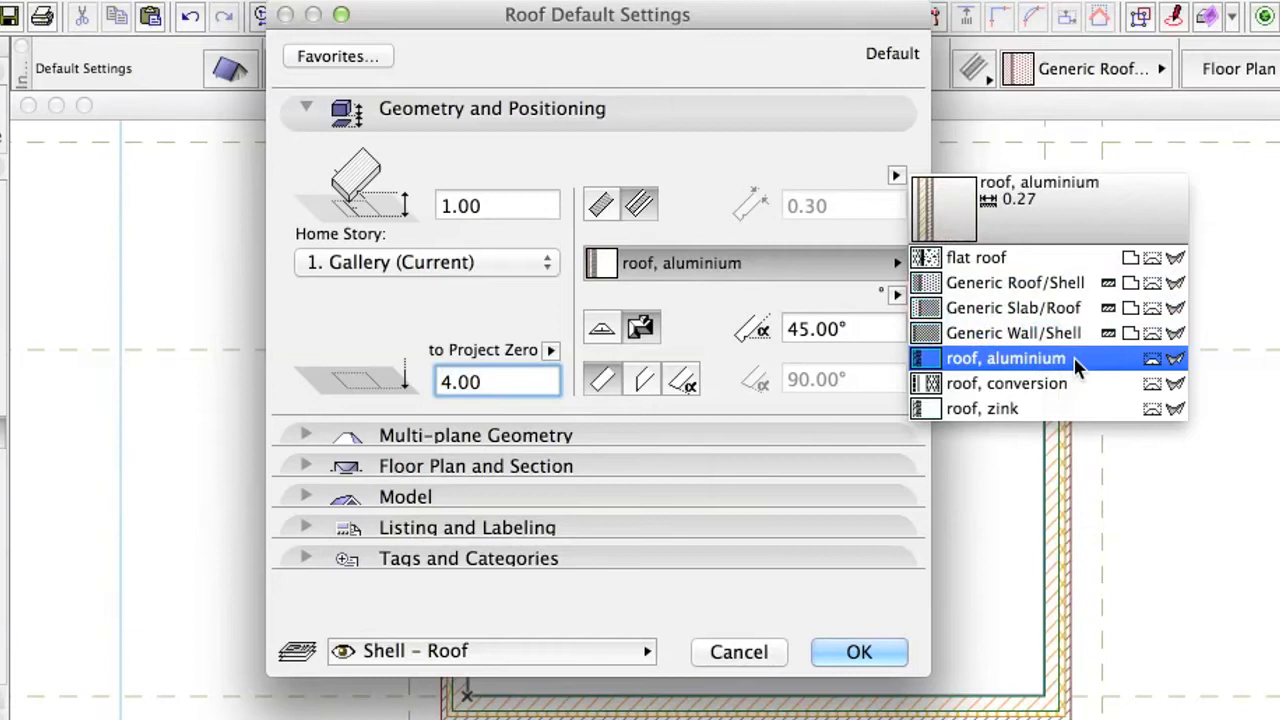
left_click(1004, 358)
type("18")
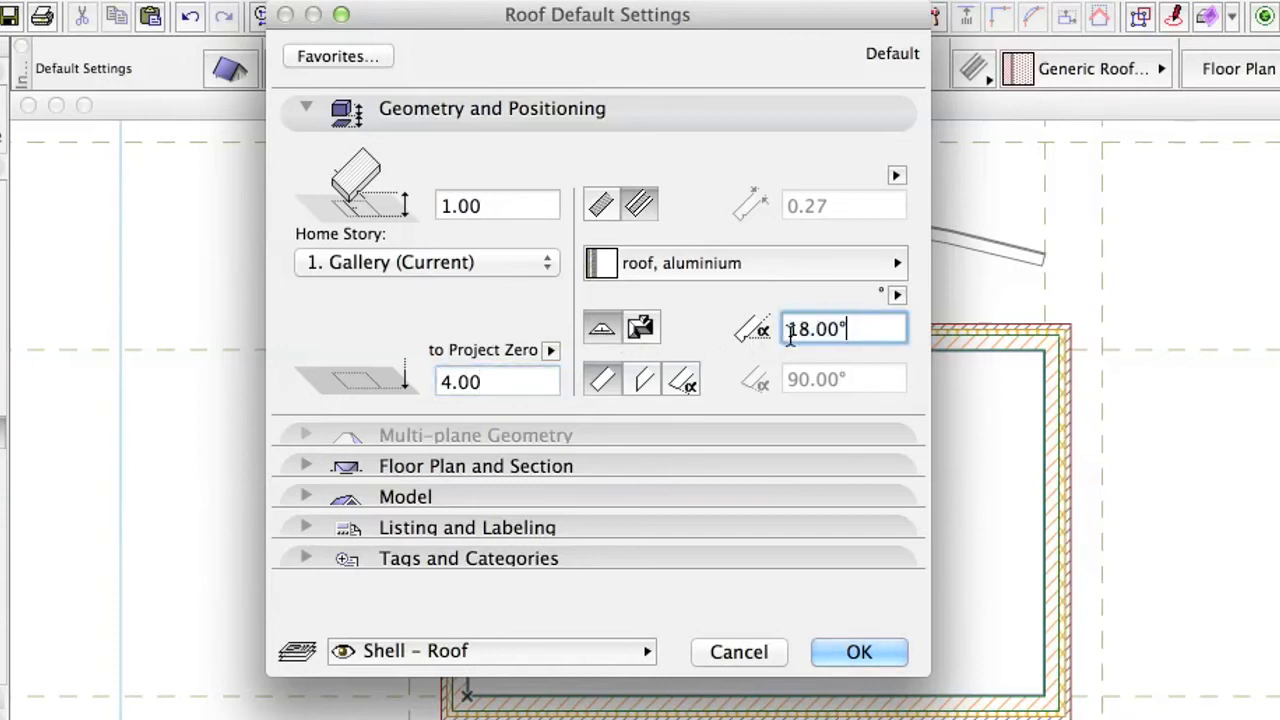
mouse_move(604, 380)
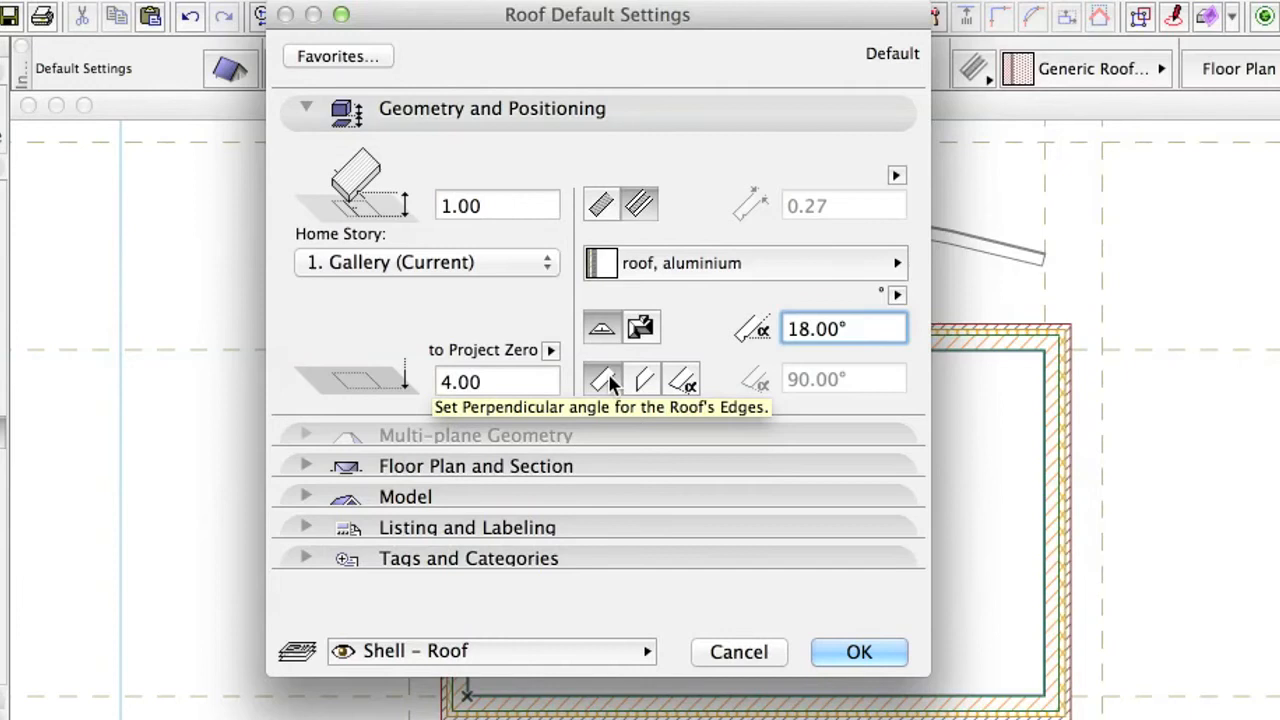
Make roof edges perpendicular and override the top surface with Mtl-Sheet Corrugated.
left_click(306, 108)
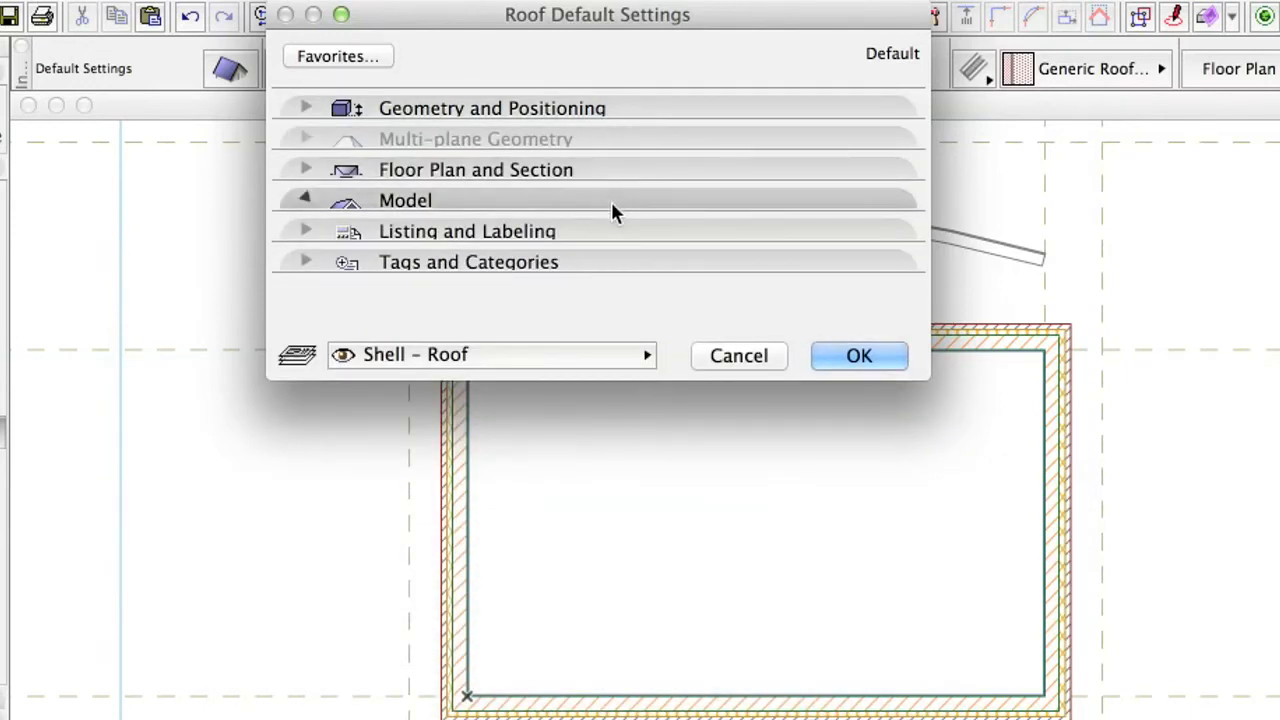
left_click(306, 200)
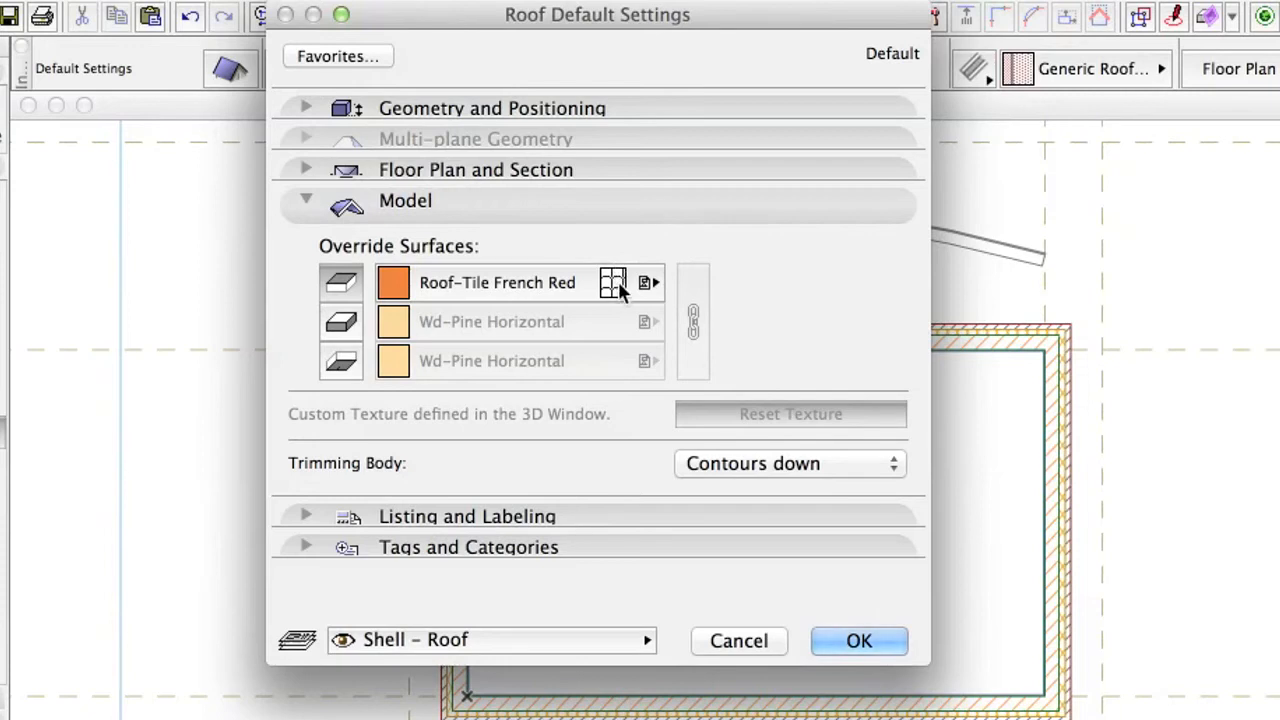
left_click(648, 282)
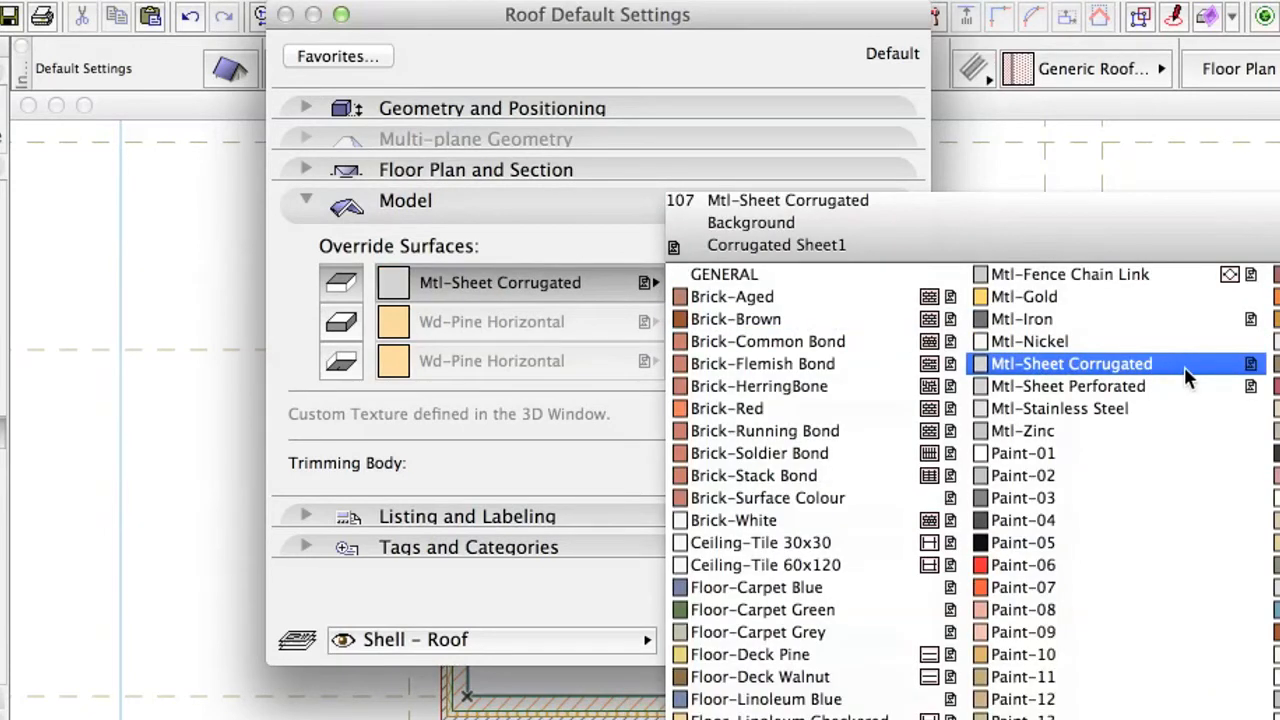
left_click(1070, 364)
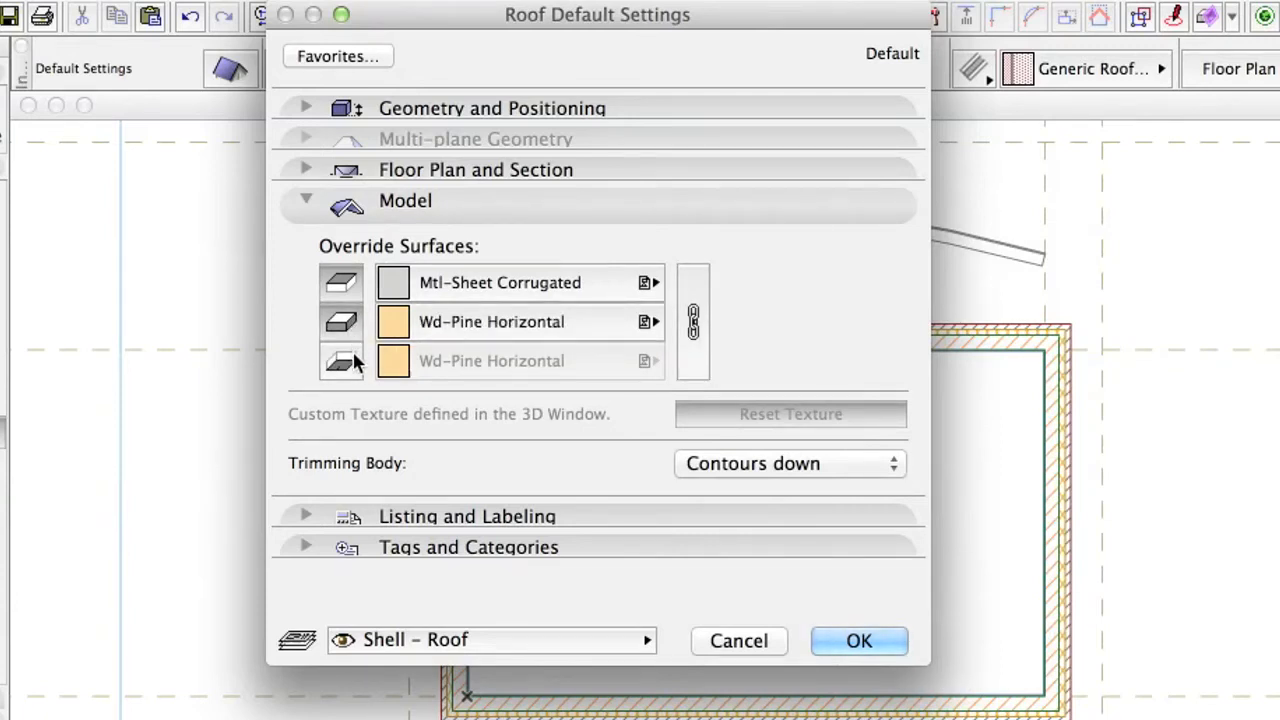
mouse_move(340, 360)
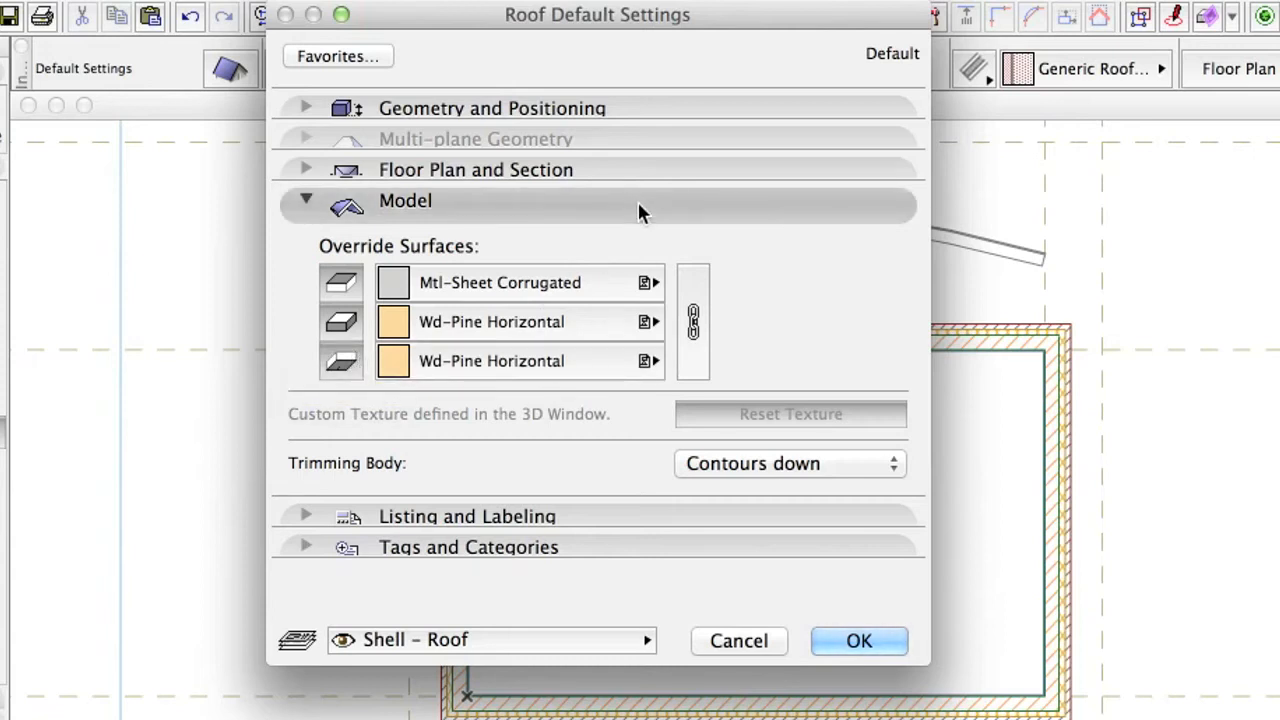
left_click(306, 200)
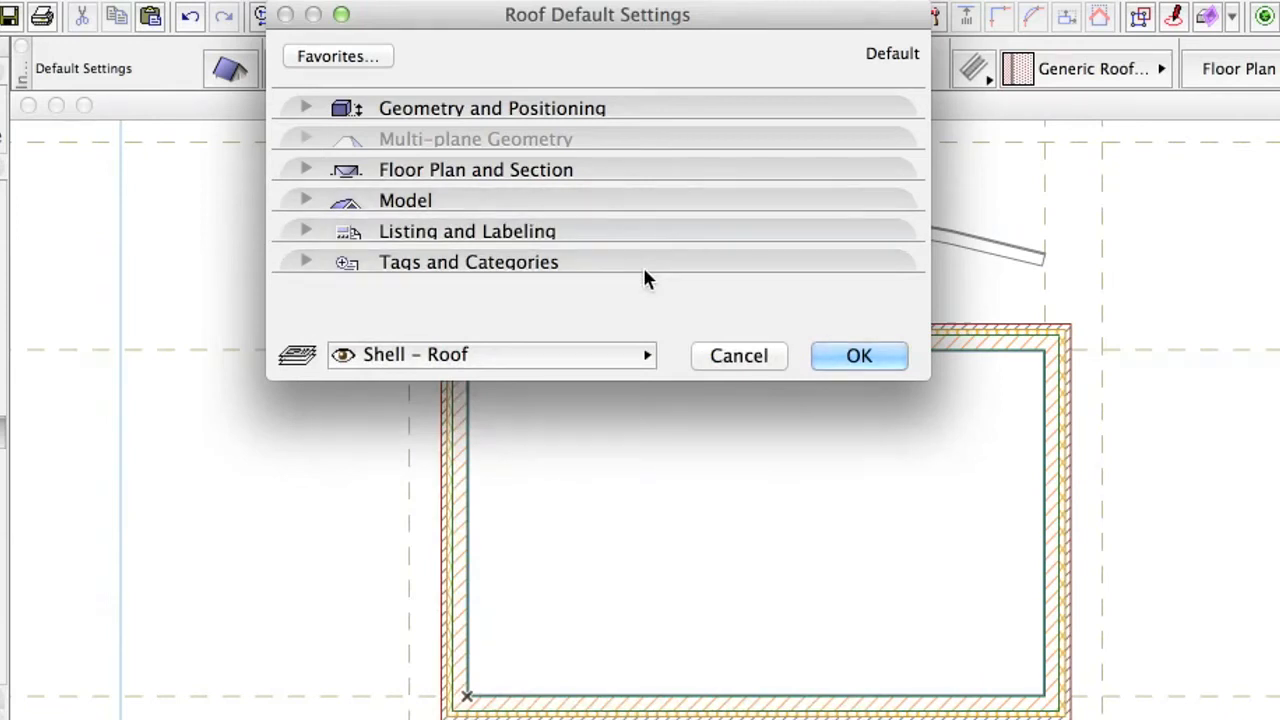
Tag the roof as Load-Bearing Element, Exterior, classified as Roof, and accept the defaults.
left_click(308, 260)
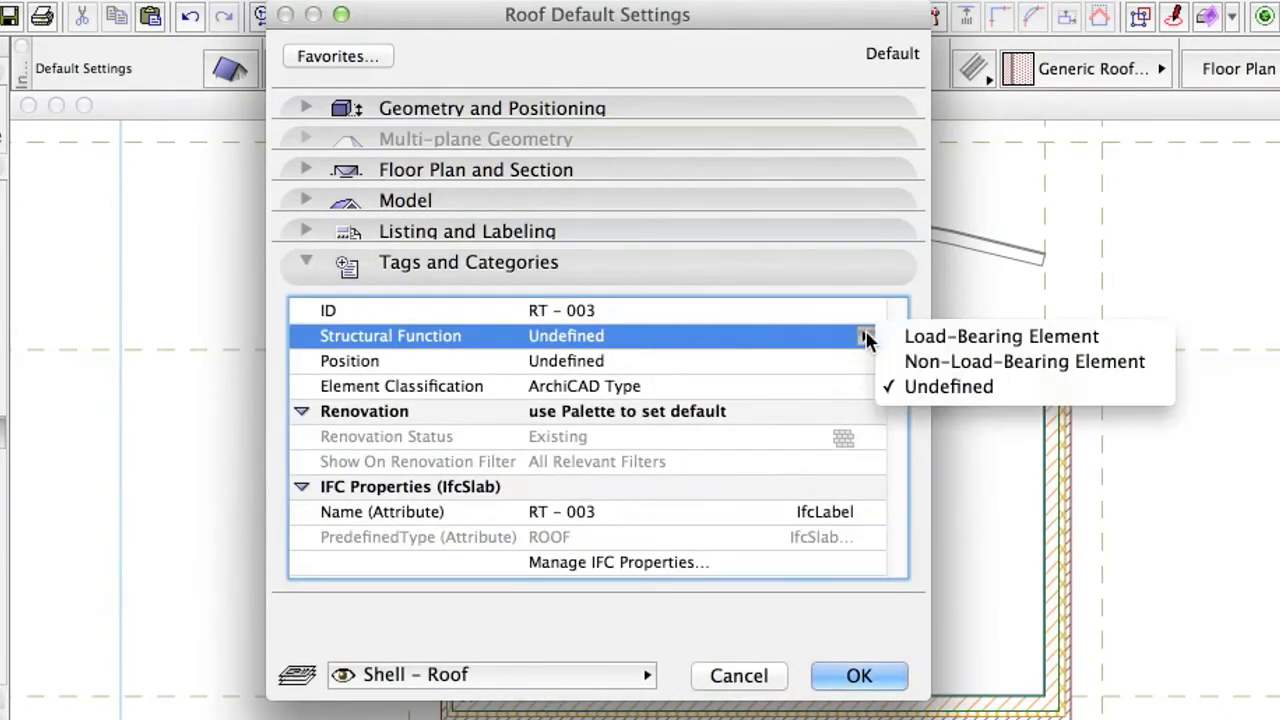
mouse_move(1000, 336)
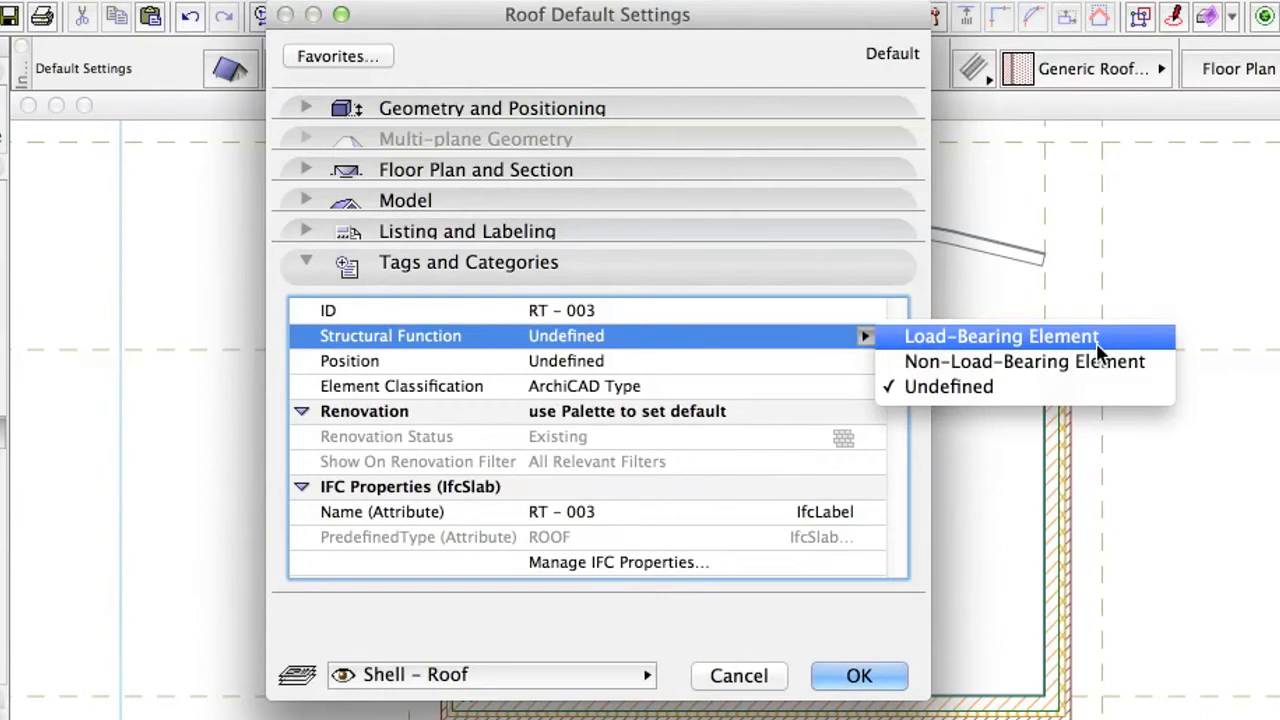
left_click(1000, 336)
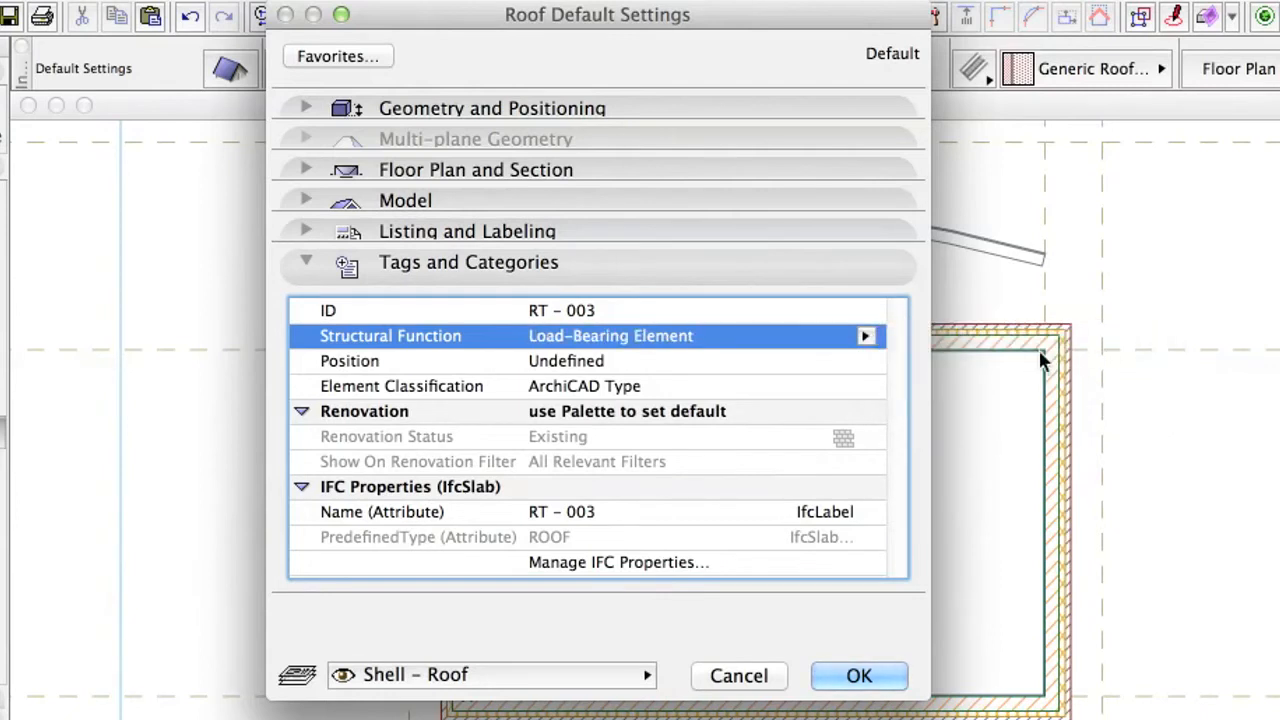
left_click(566, 360)
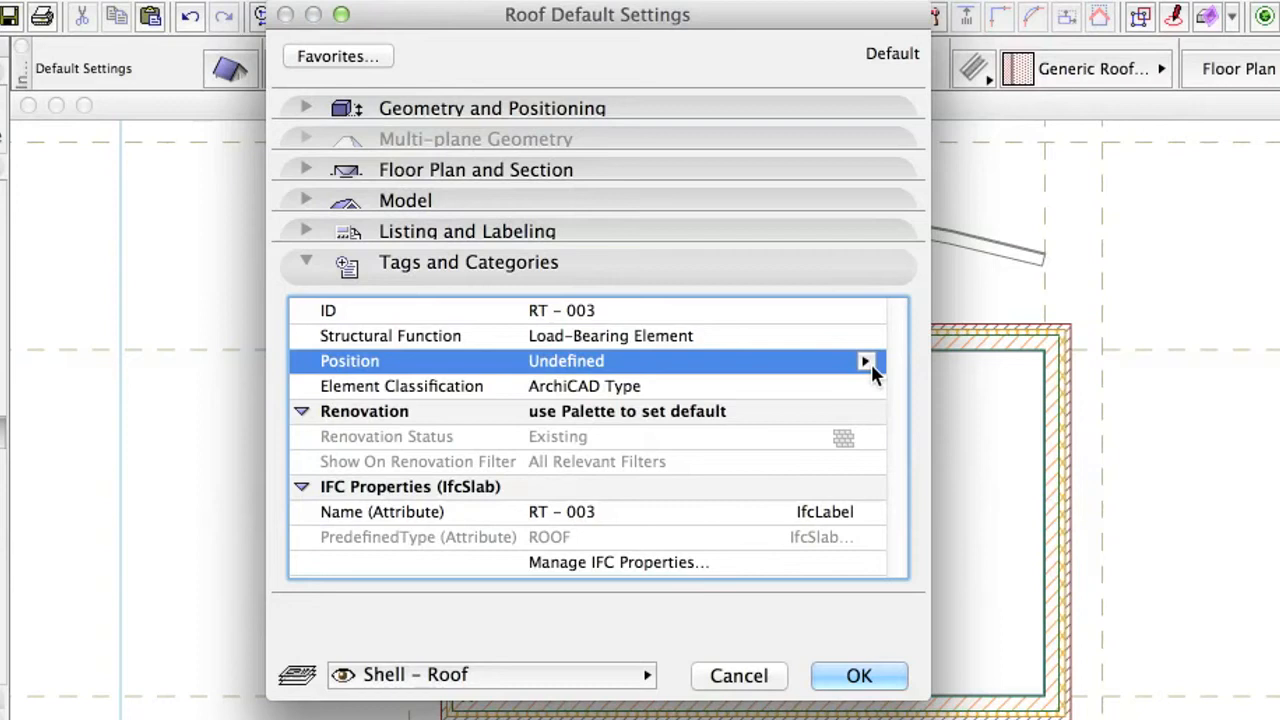
left_click(864, 360)
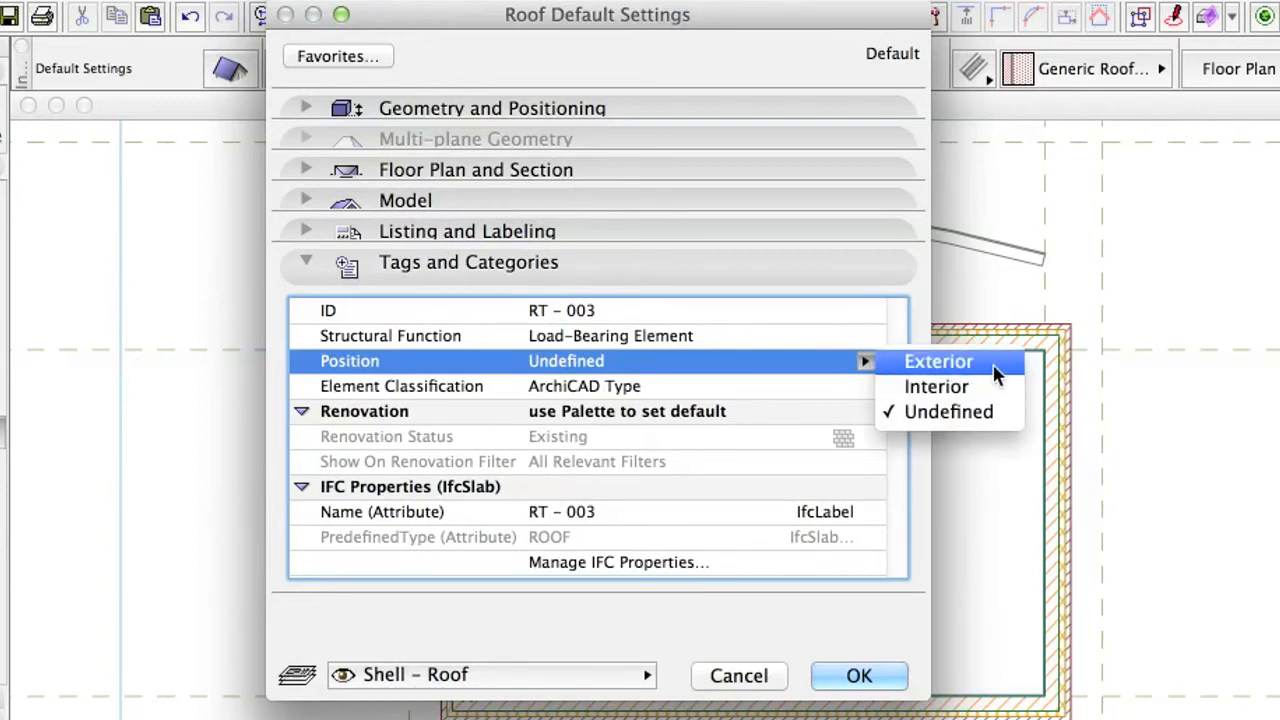
left_click(936, 360)
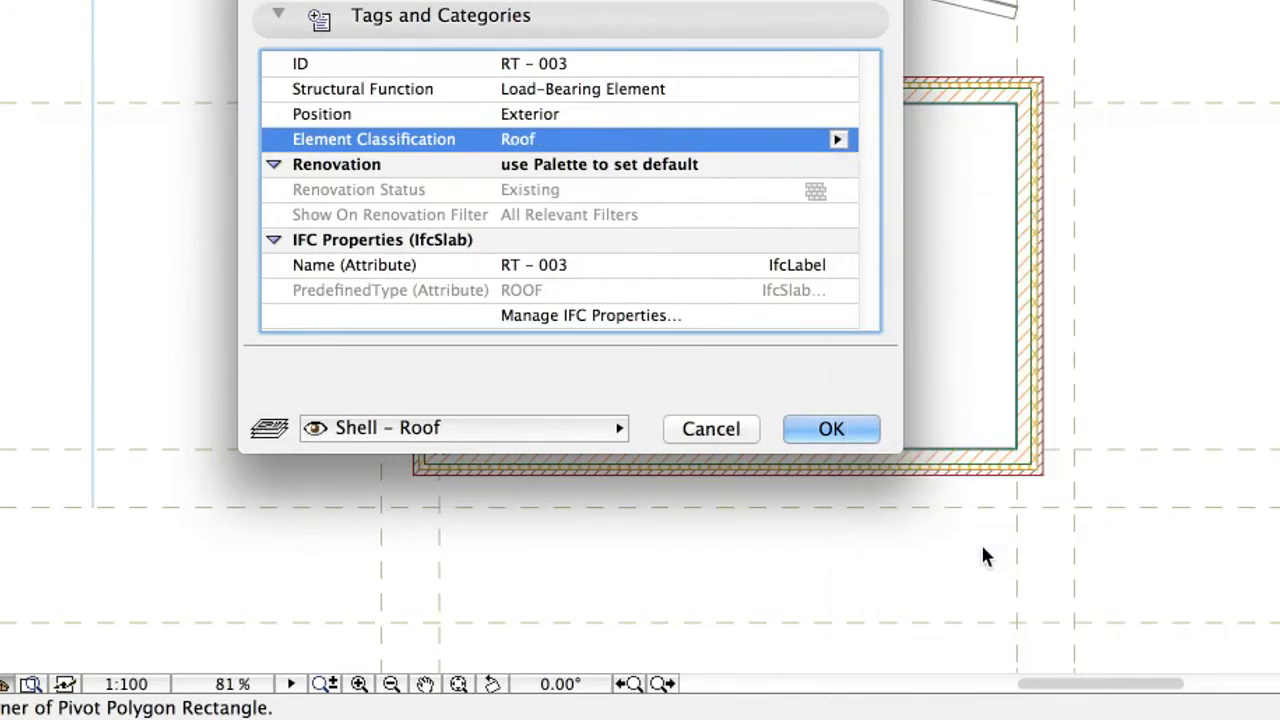
mouse_move(500, 450)
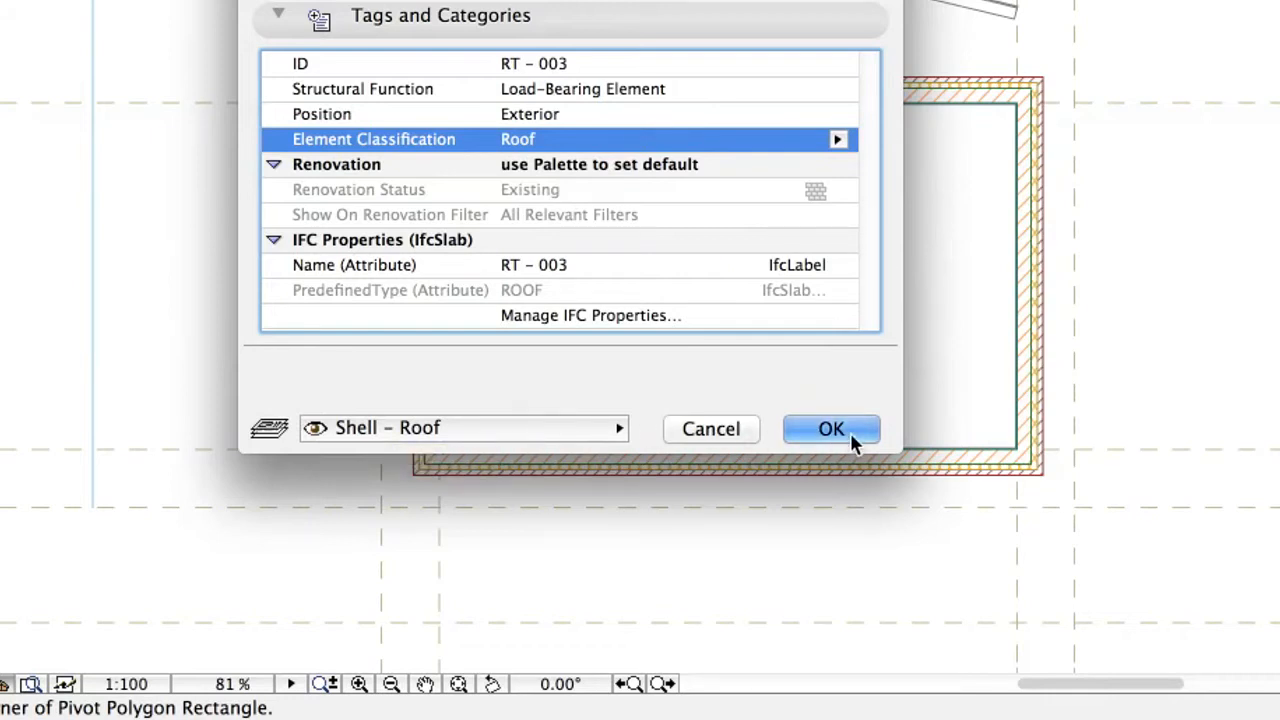
left_click(832, 428)
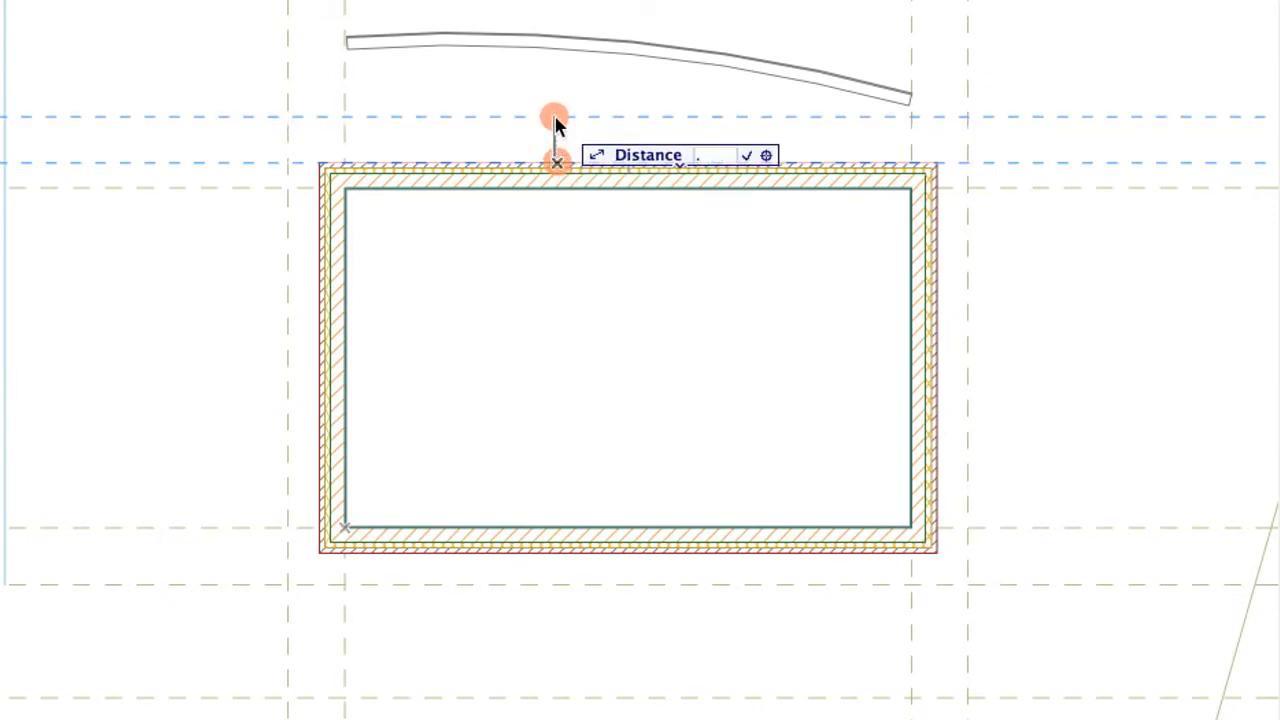
Offset the pivot line 0.55 from the walls and draw the roof polygon around the building.
type(".55")
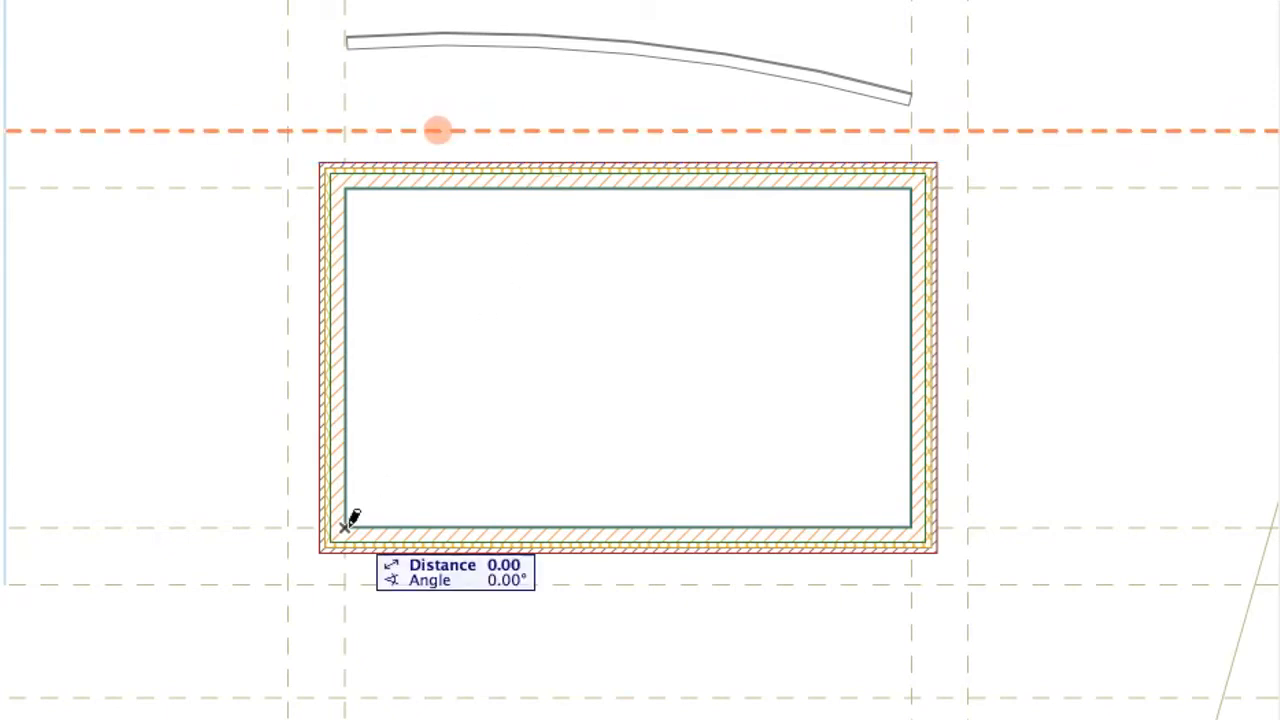
mouse_move(796, 492)
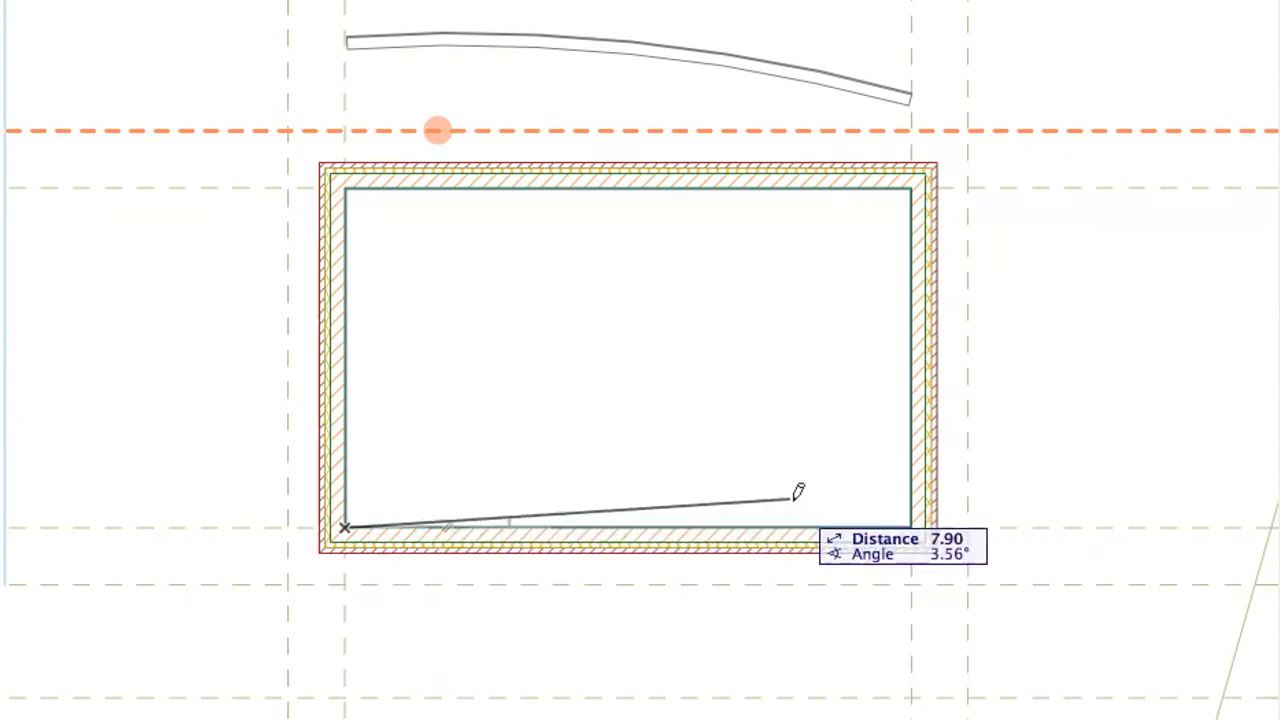
mouse_move(916, 522)
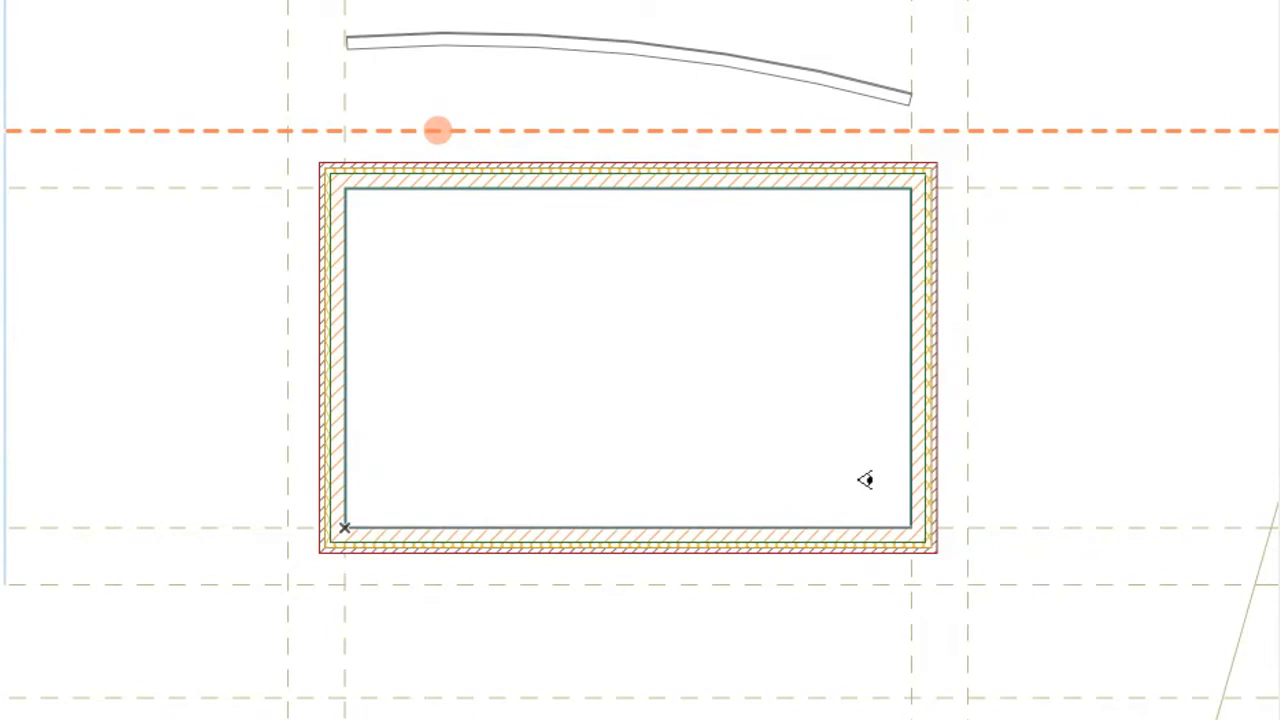
mouse_move(624, 464)
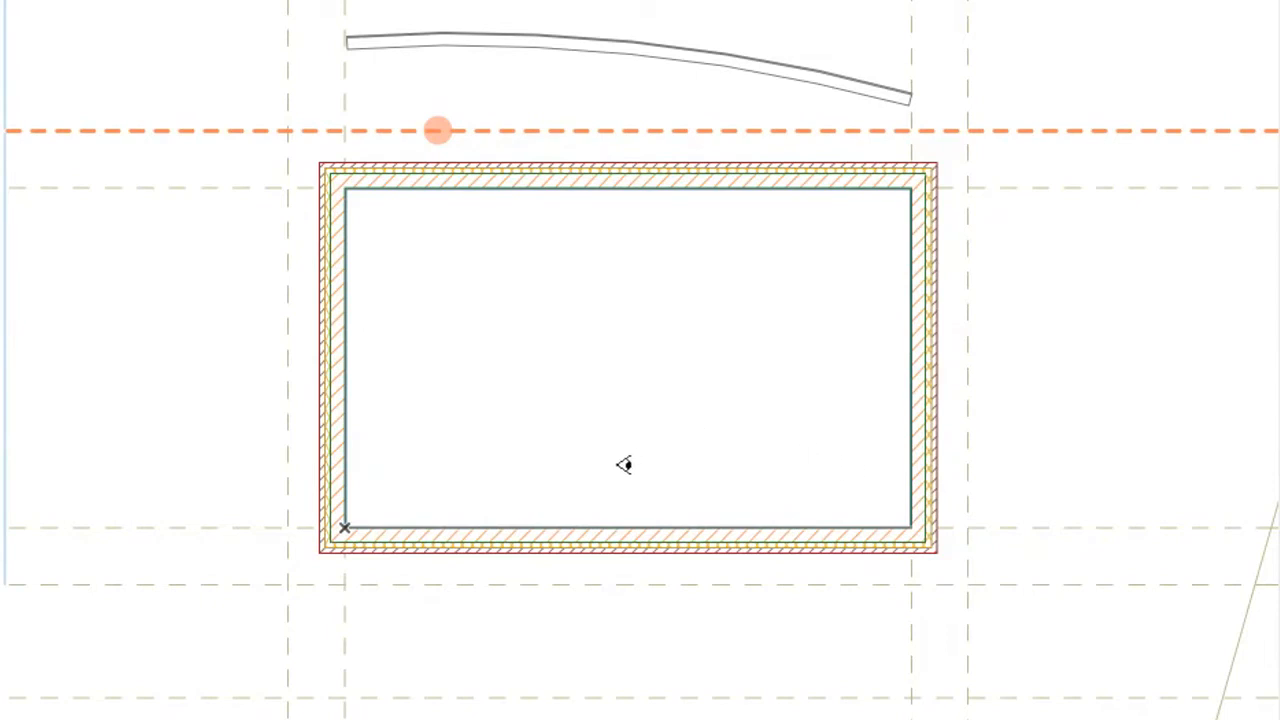
mouse_move(296, 120)
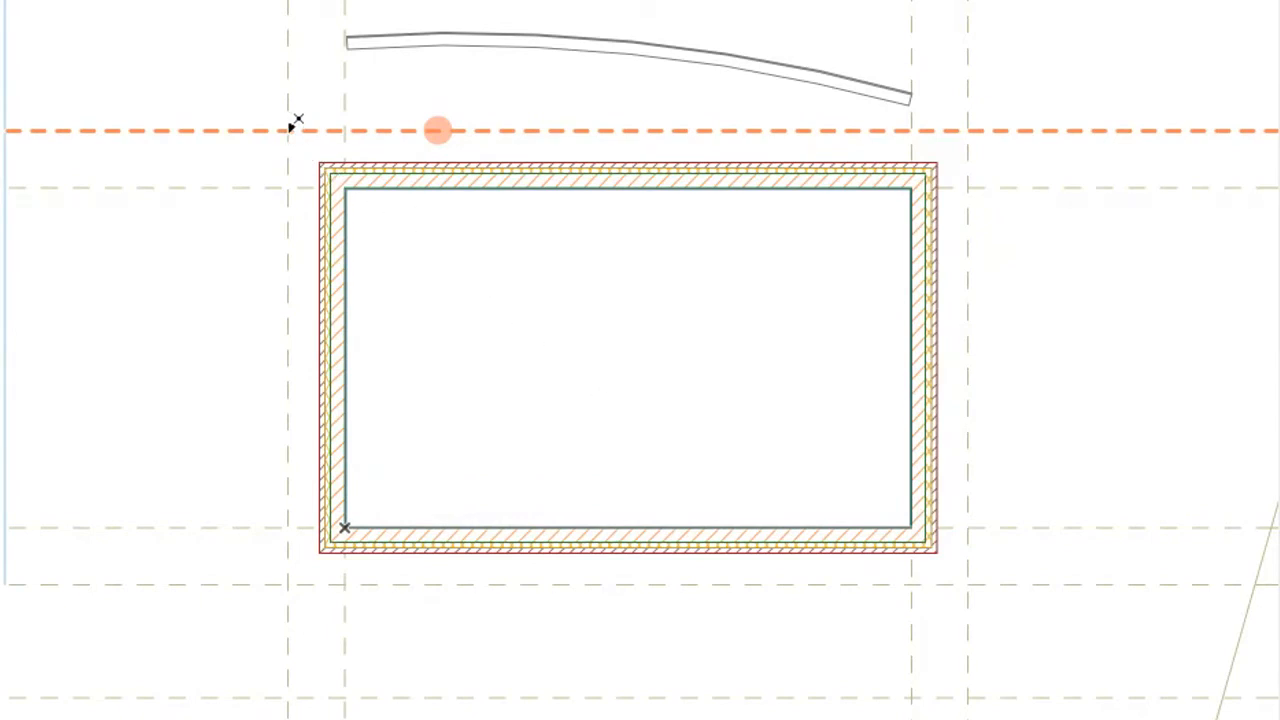
left_click_drag(288, 130, 544, 284)
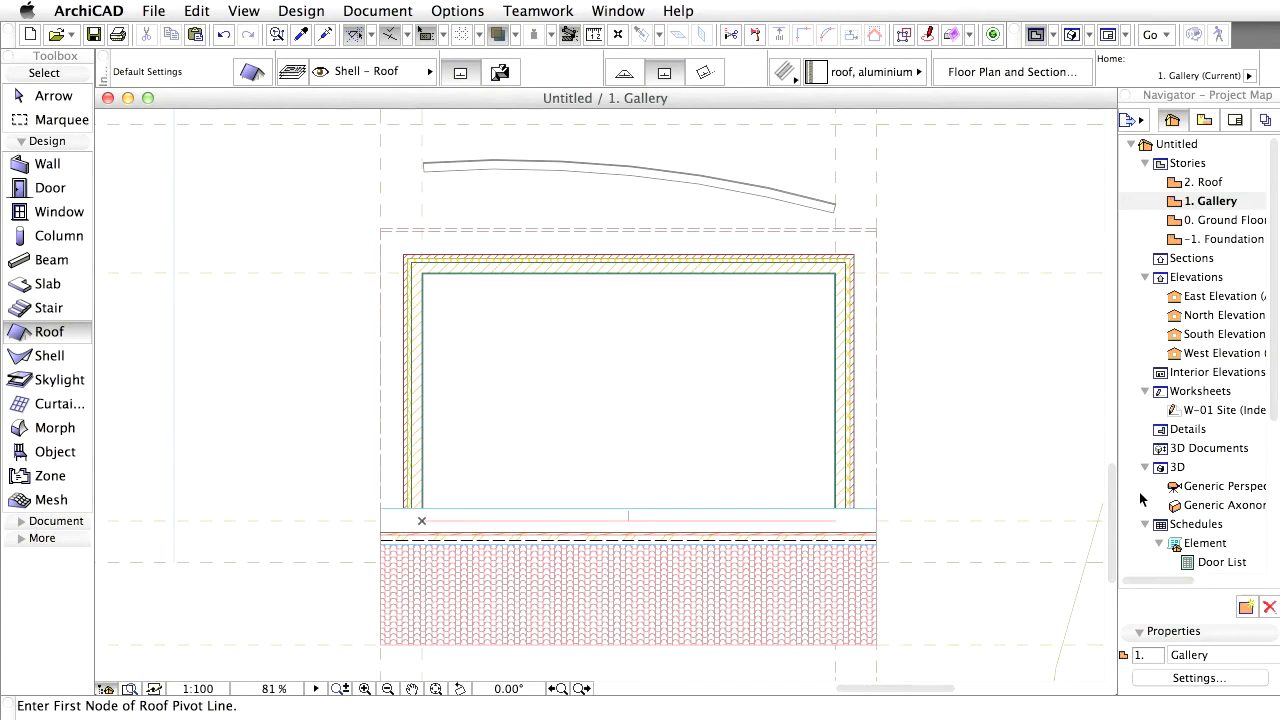
Show the Generic Perspective 3D view of the building with its new roof.
double_click(1212, 486)
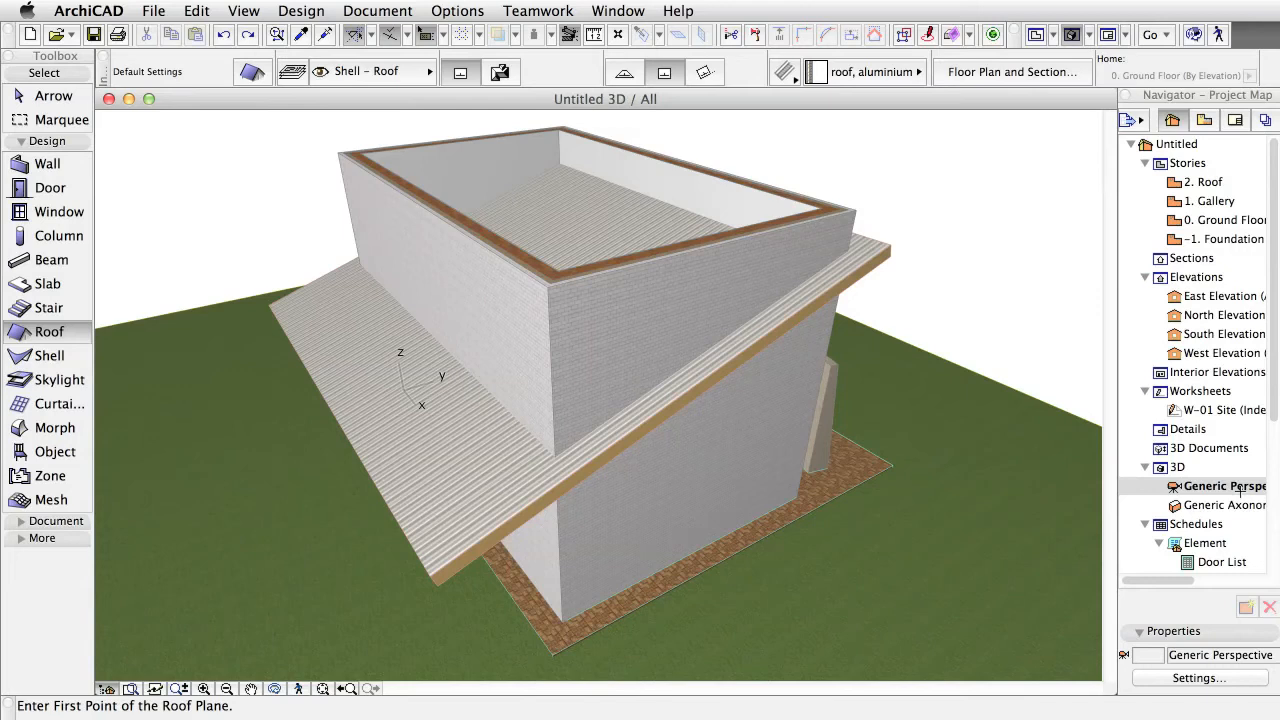
mouse_move(1032, 428)
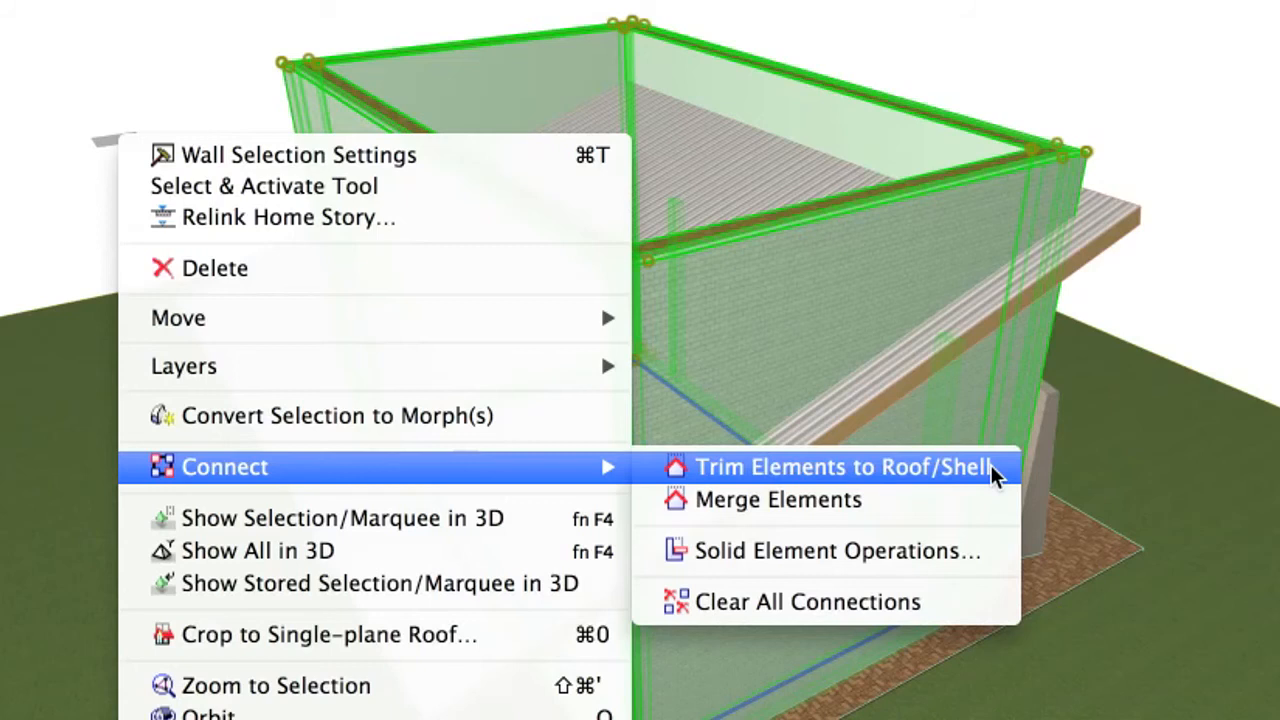
mouse_move(1004, 478)
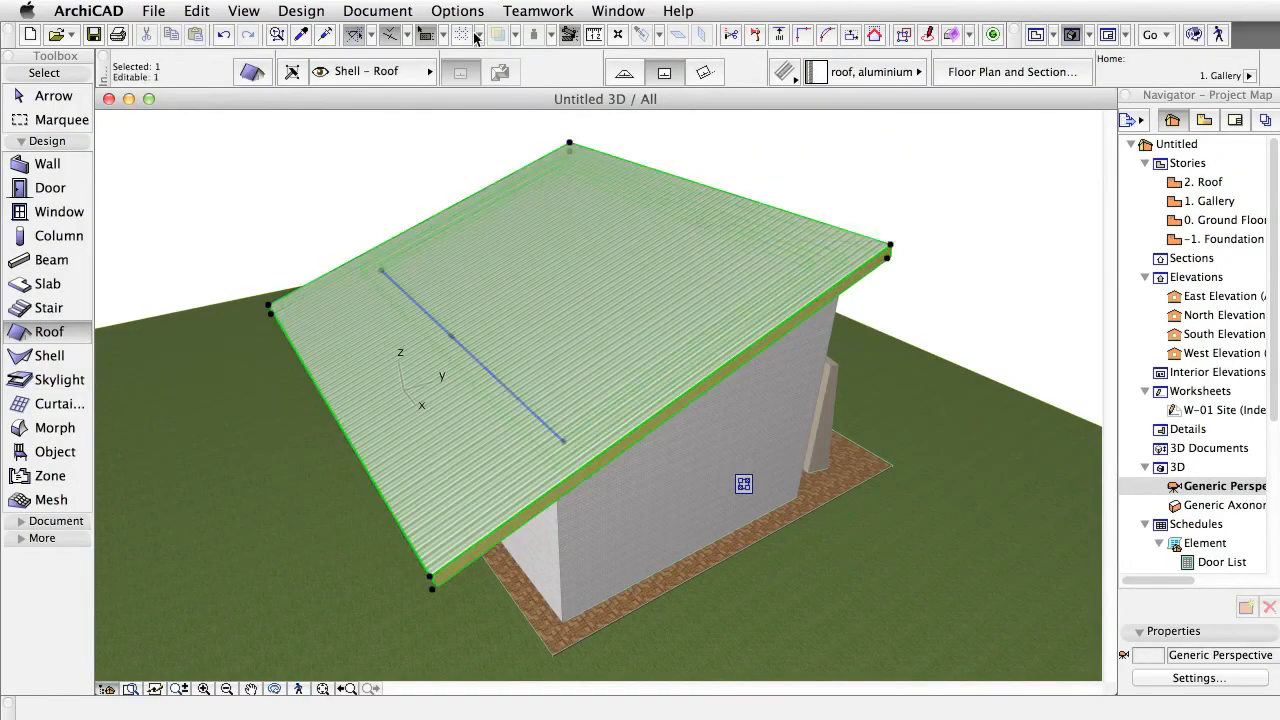
left_click(456, 12)
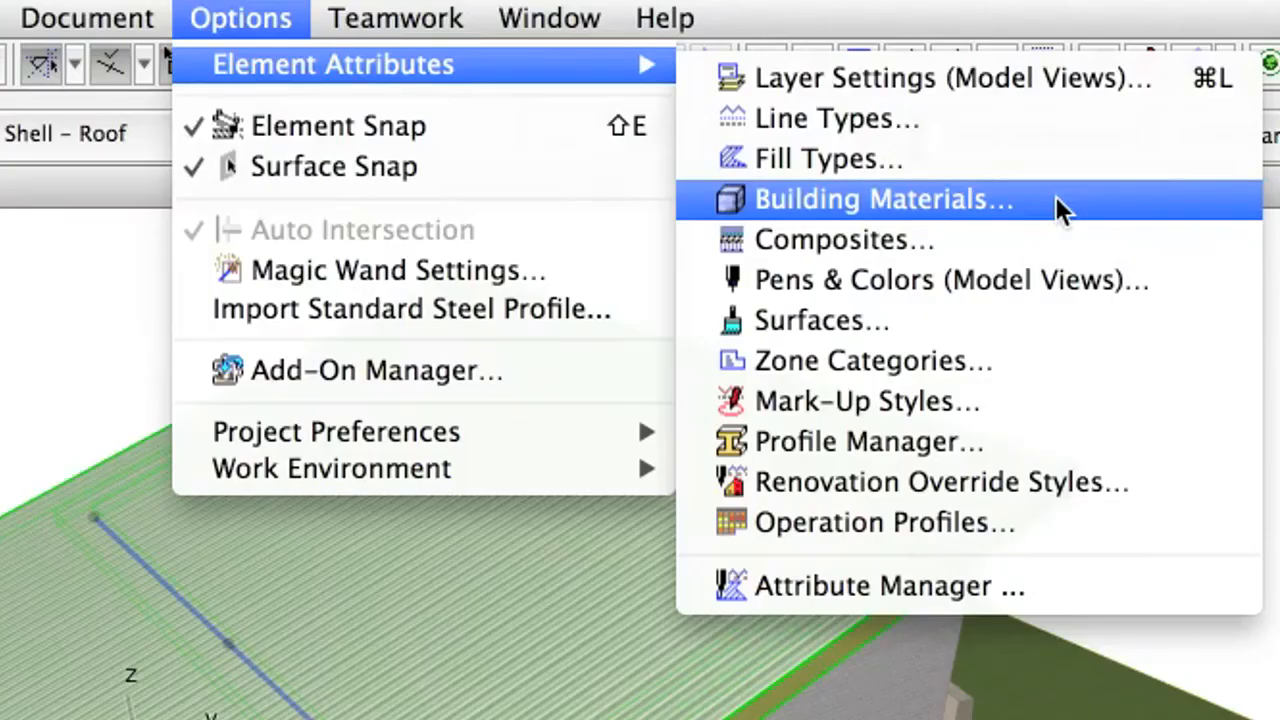
left_click(884, 200)
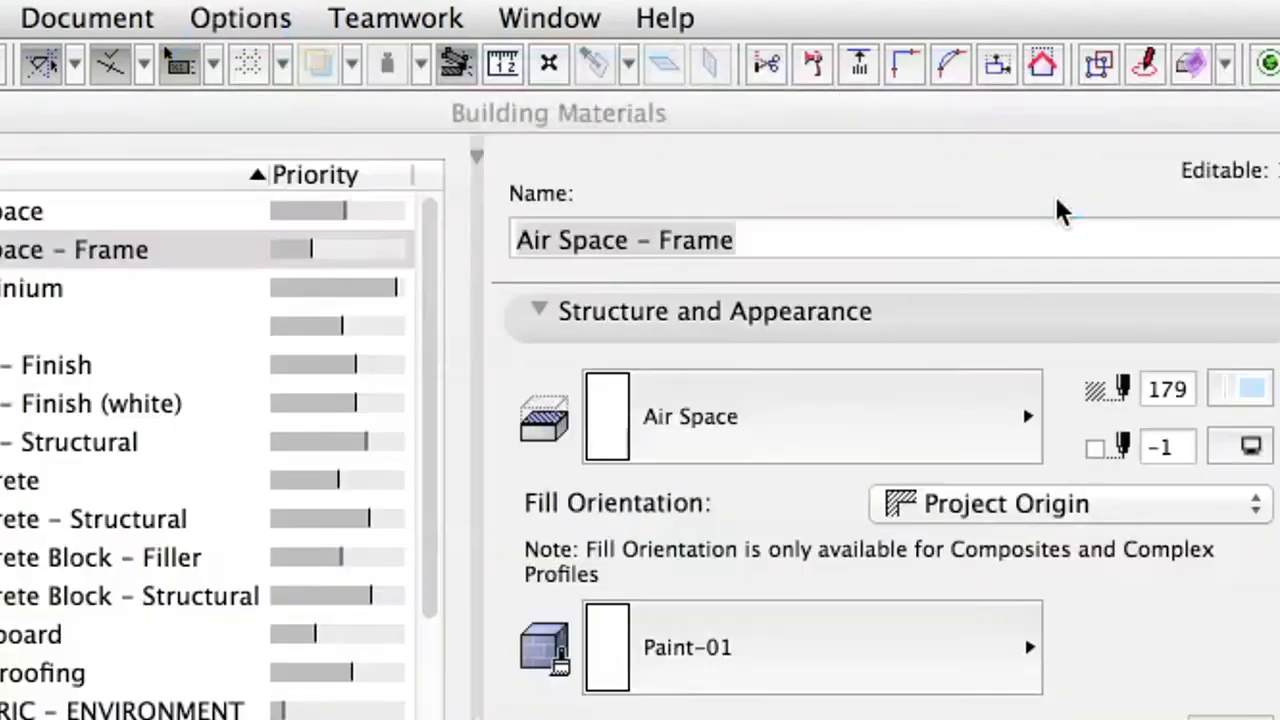
left_click(76, 248)
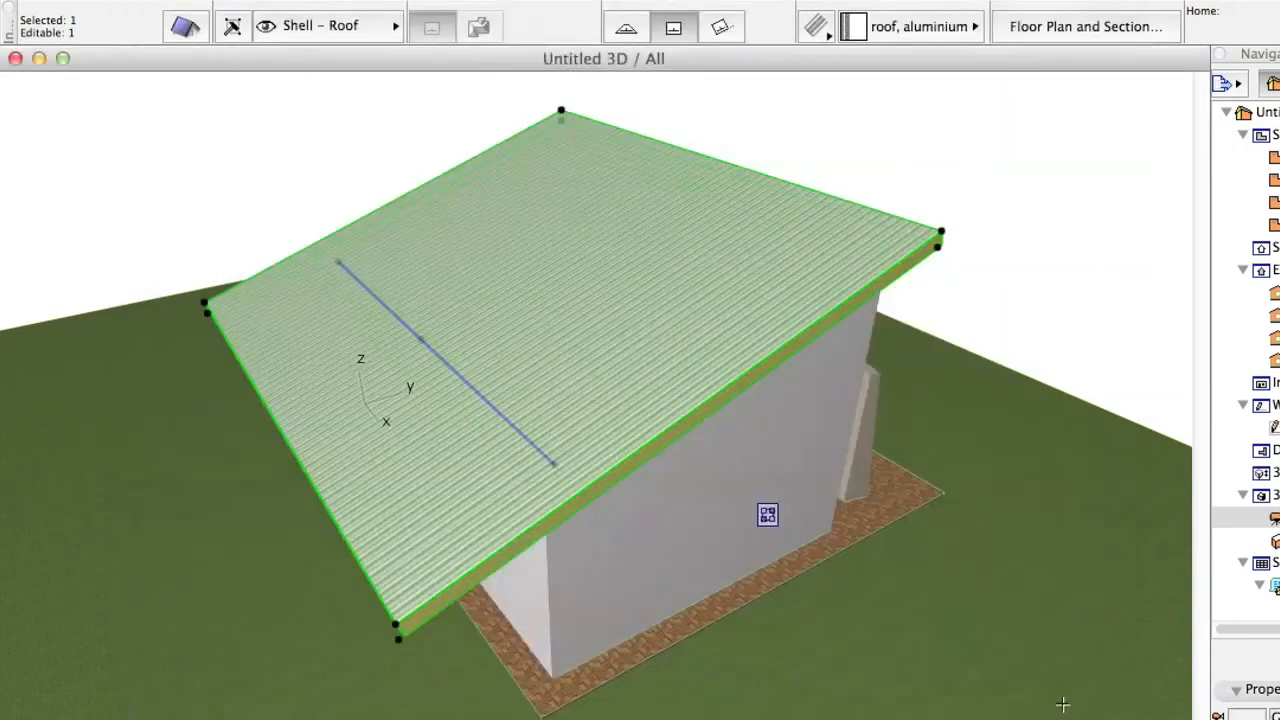
mouse_move(1042, 284)
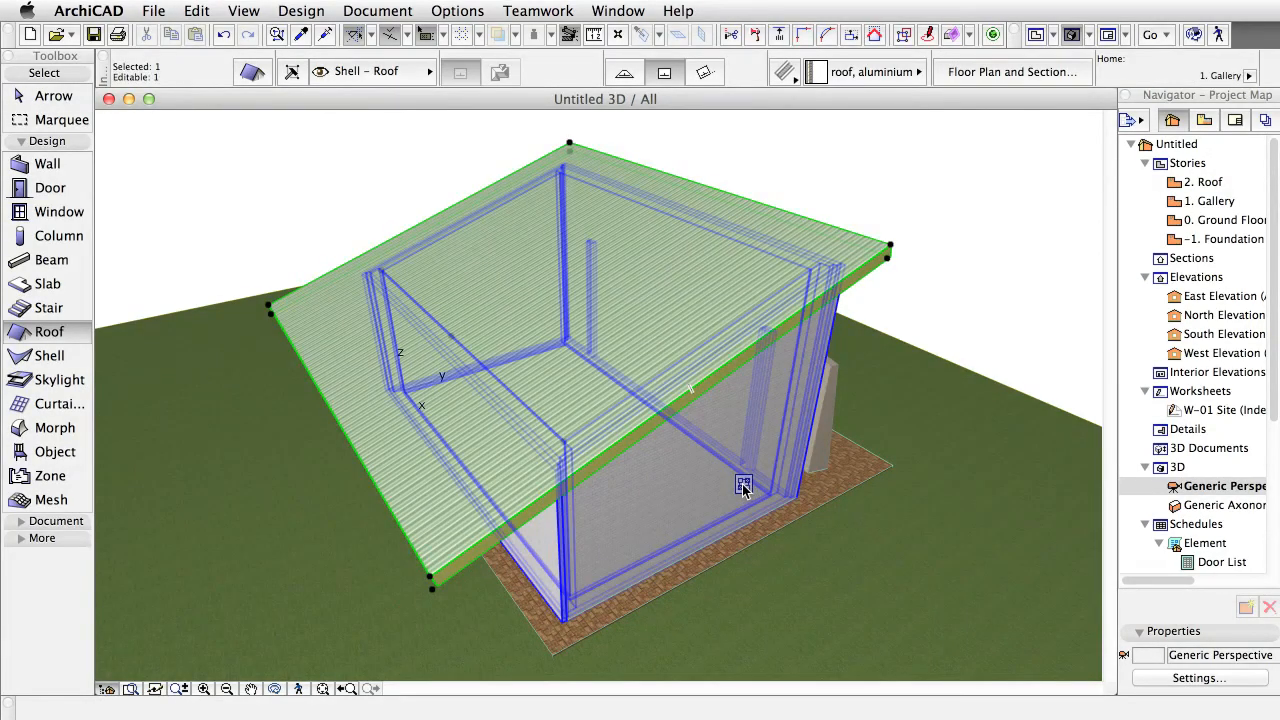
List the roof's trim connections to walls SW-001 through SW-004.
left_click(744, 482)
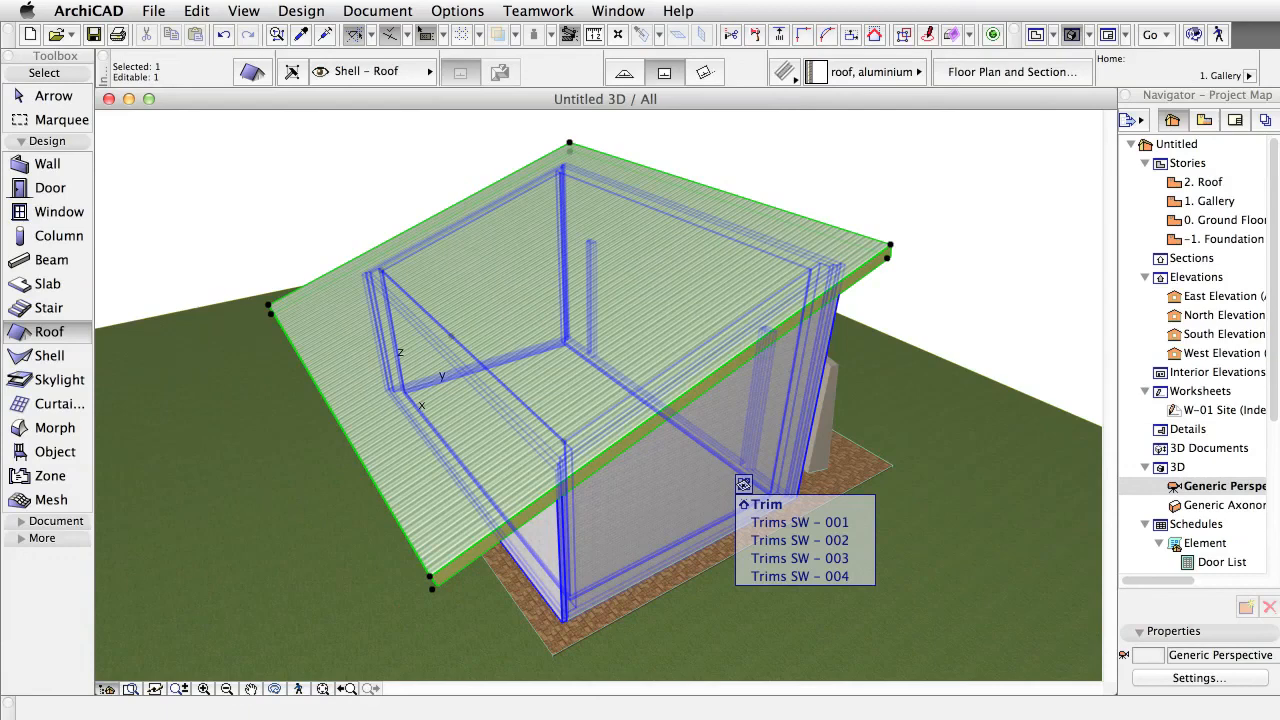